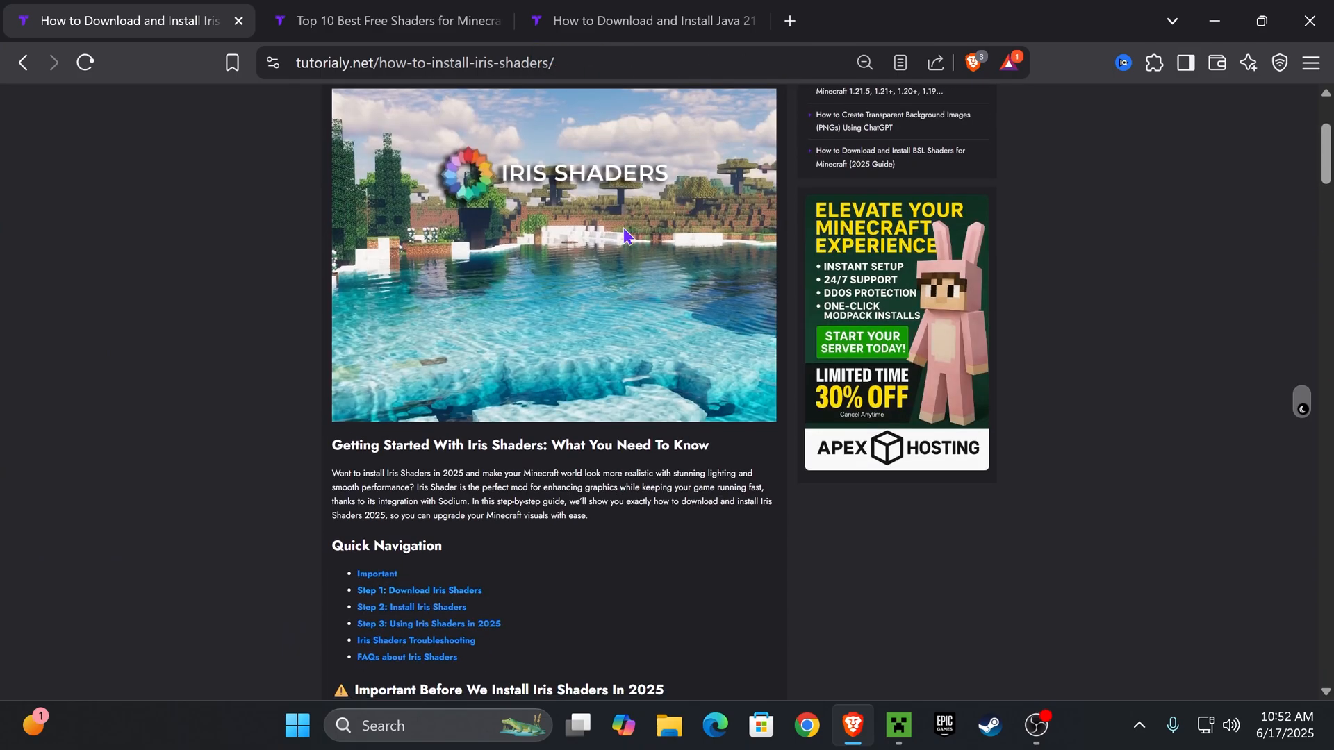
Jump to the guide's Step 1 section and follow its IRIS SHADERS link to irisshaders.dev/download.
scroll("down", 3)
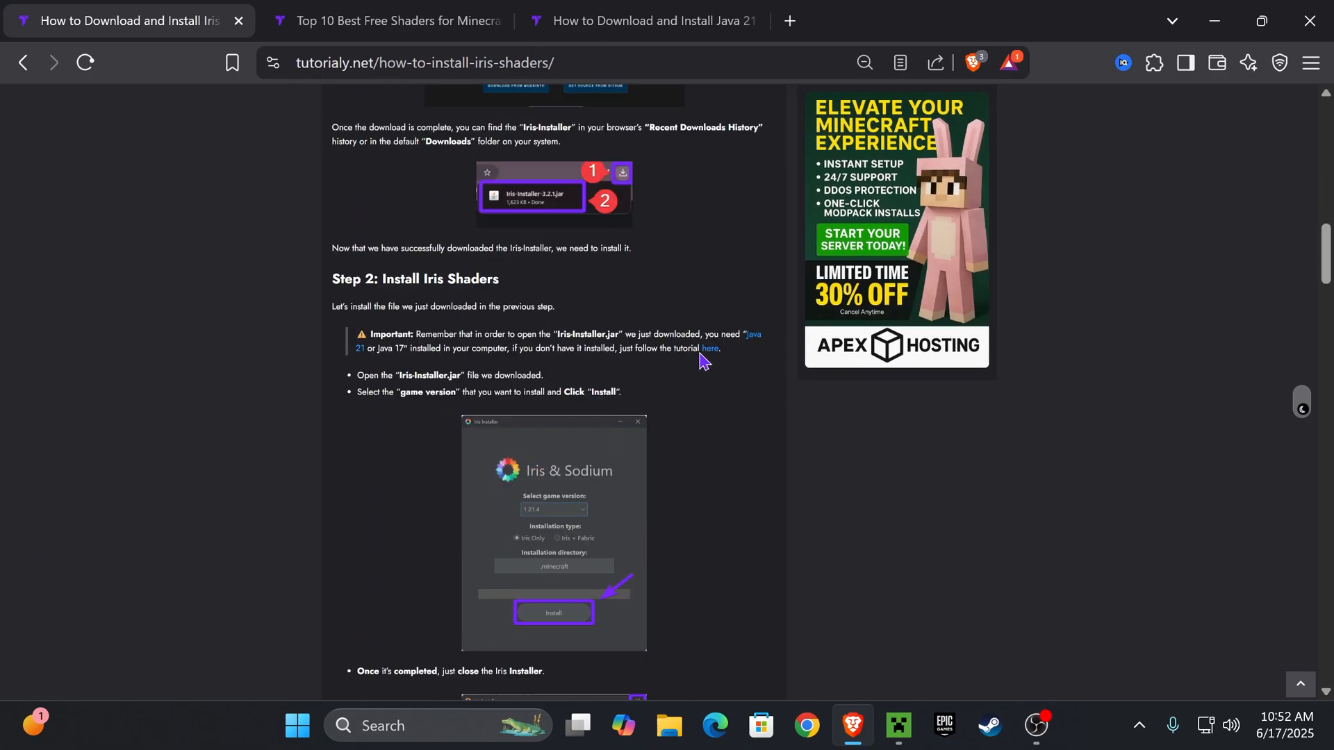
scroll("up", 3)
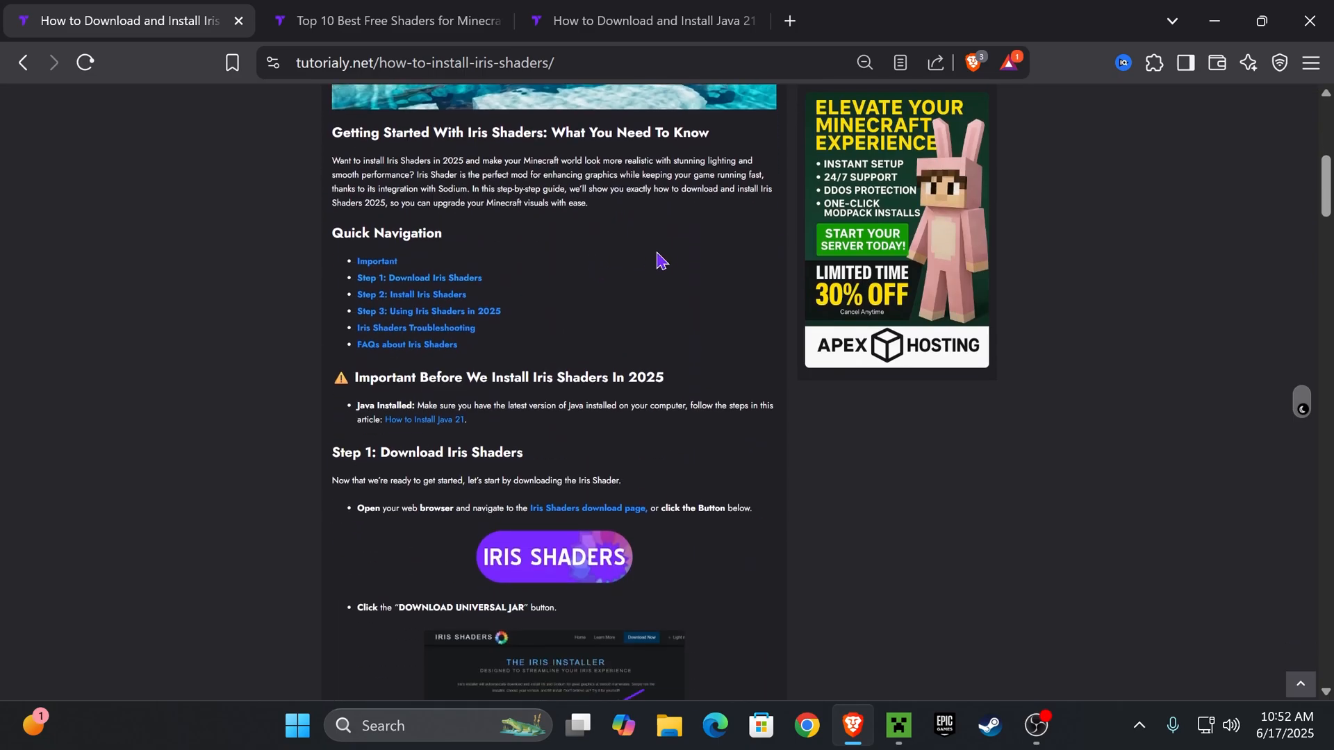
left_click(418, 277)
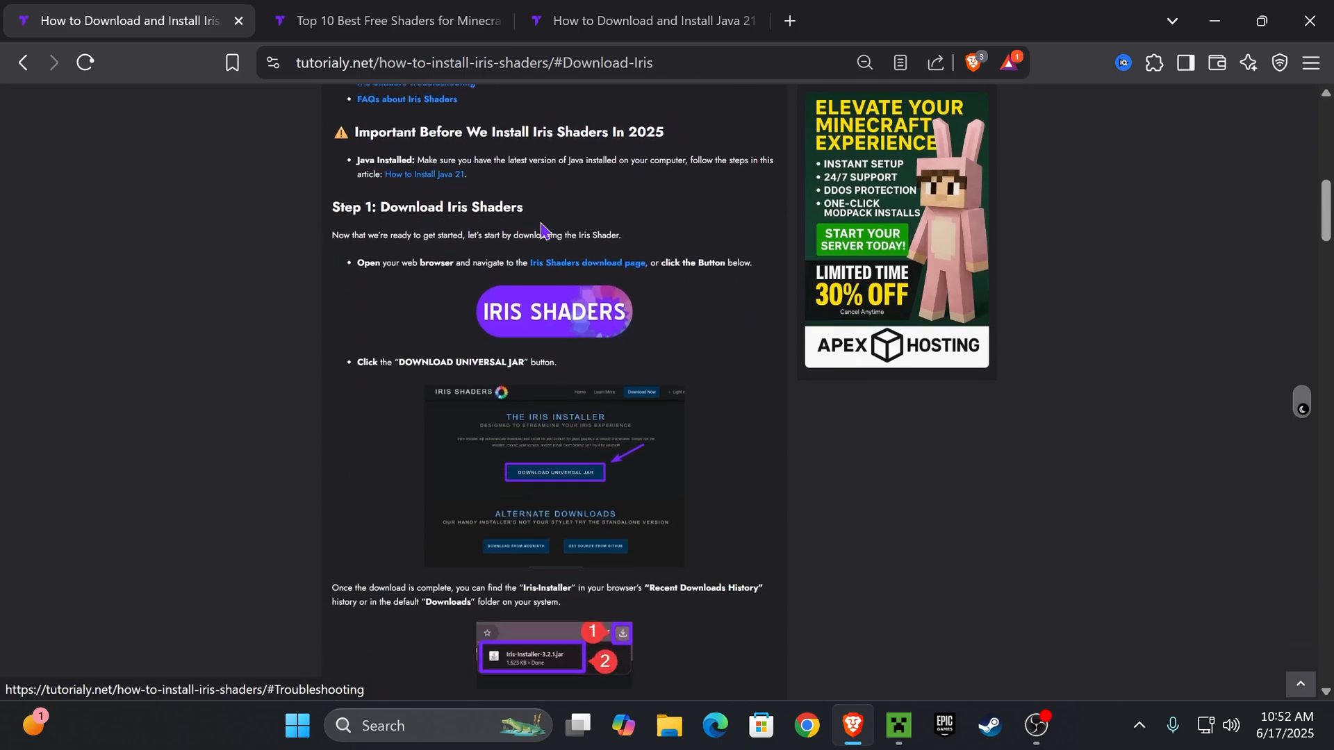
scroll("down", 3)
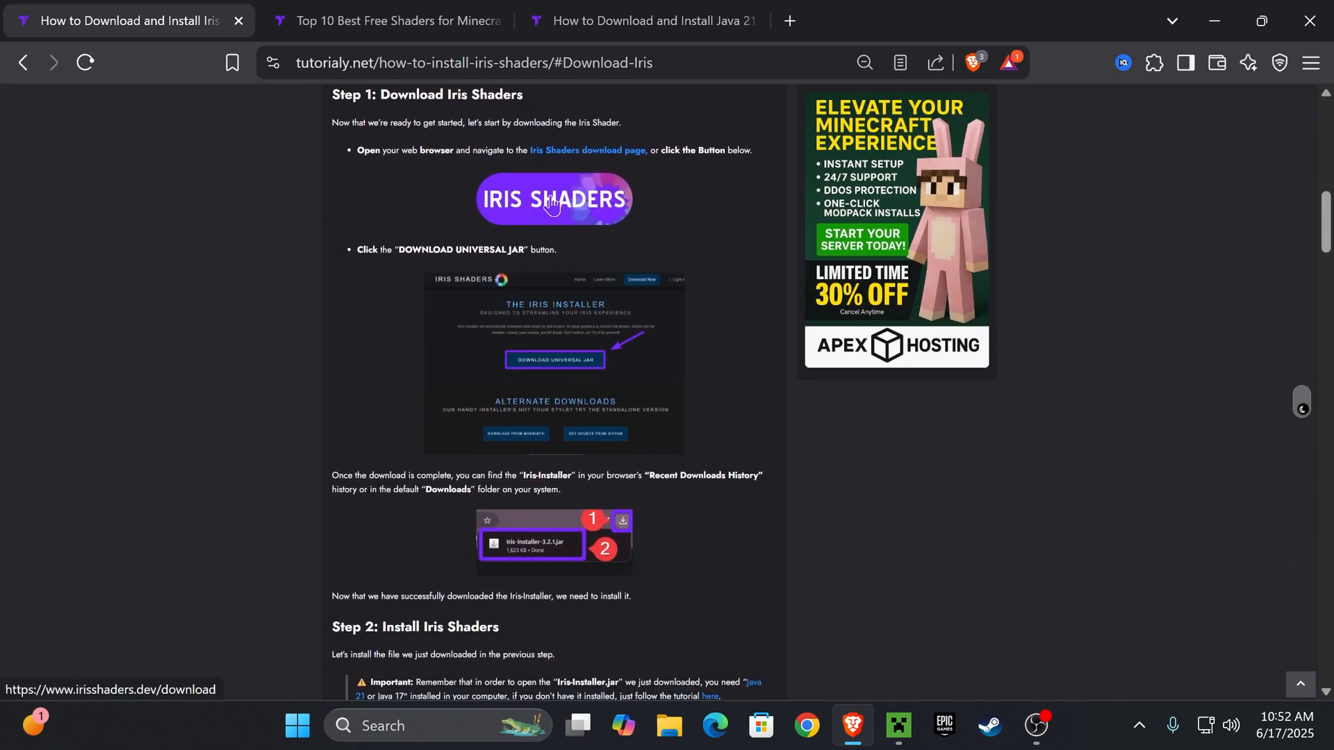
left_click(553, 200)
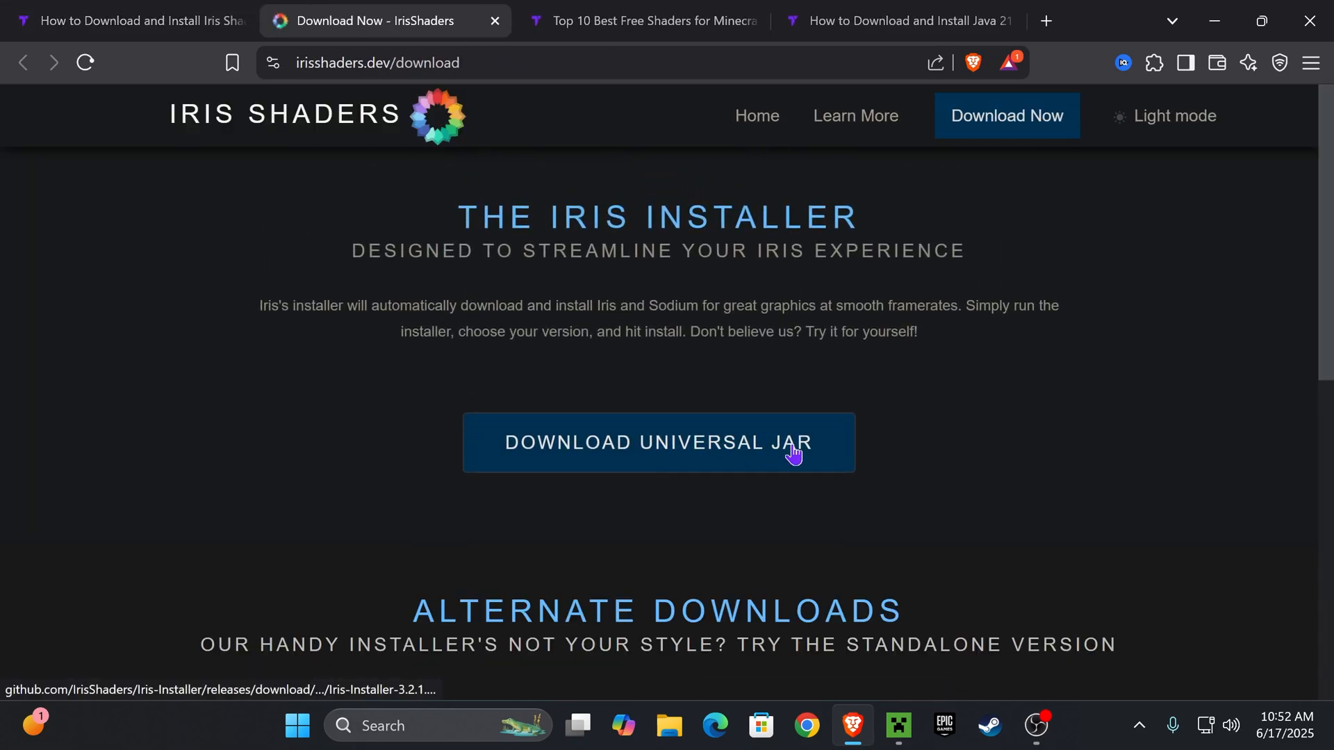
Download the universal Iris Installer 3.2.1 jar and save it into Downloads.
left_click(657, 442)
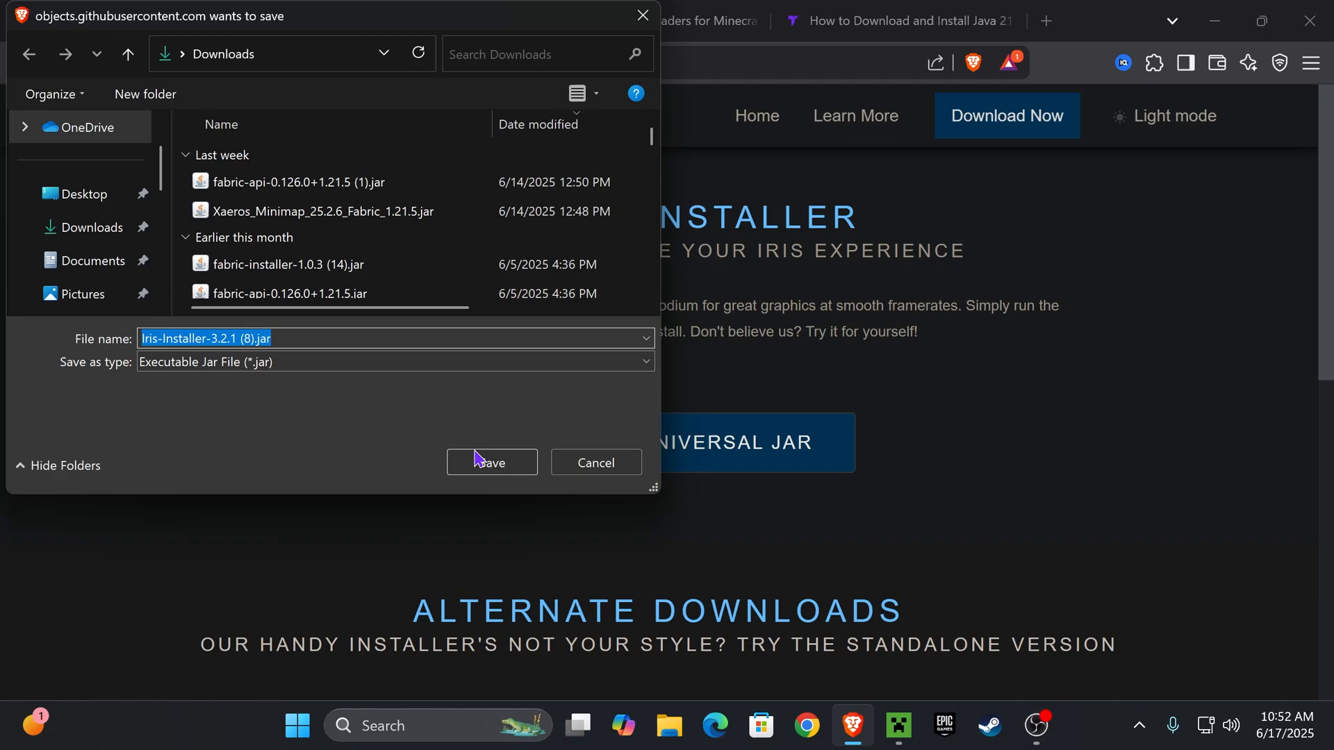
left_click(490, 461)
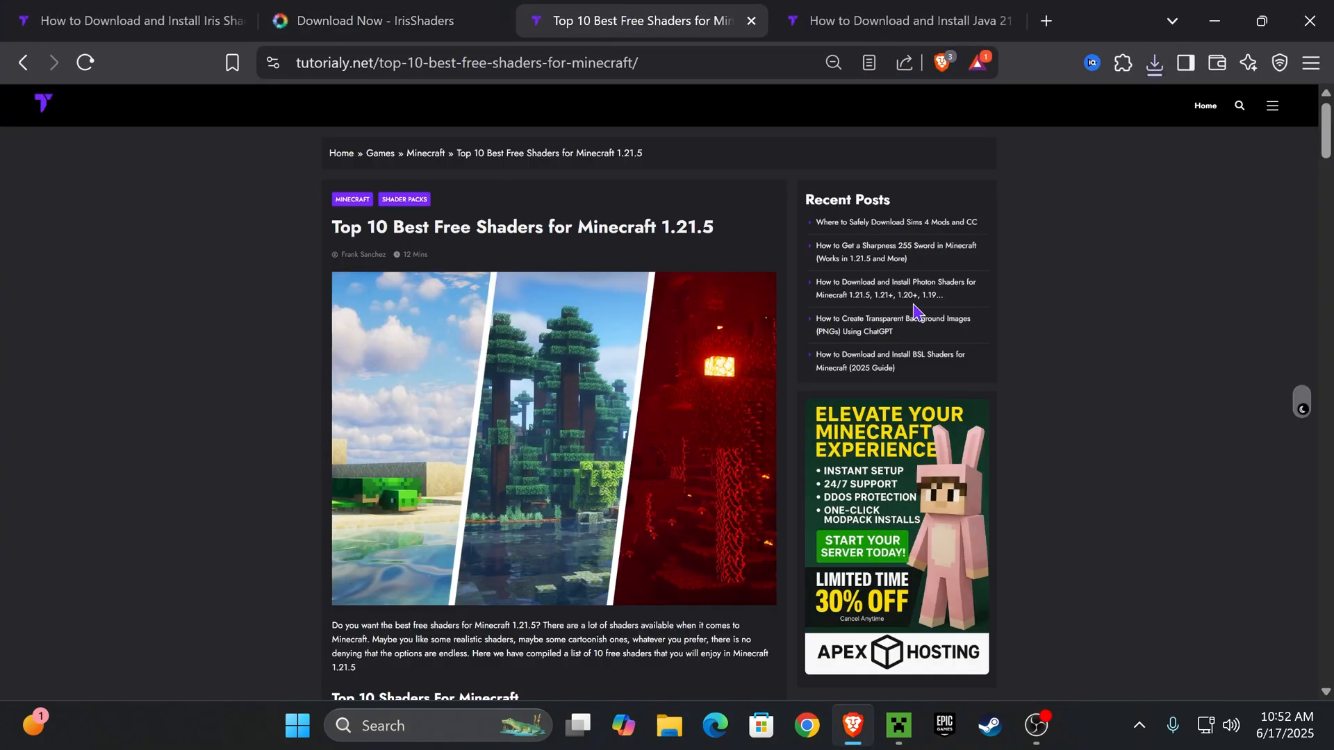
Locate Complementary Shaders – Reimagined in the article and follow its link to the CurseForge files page.
scroll("down", 3)
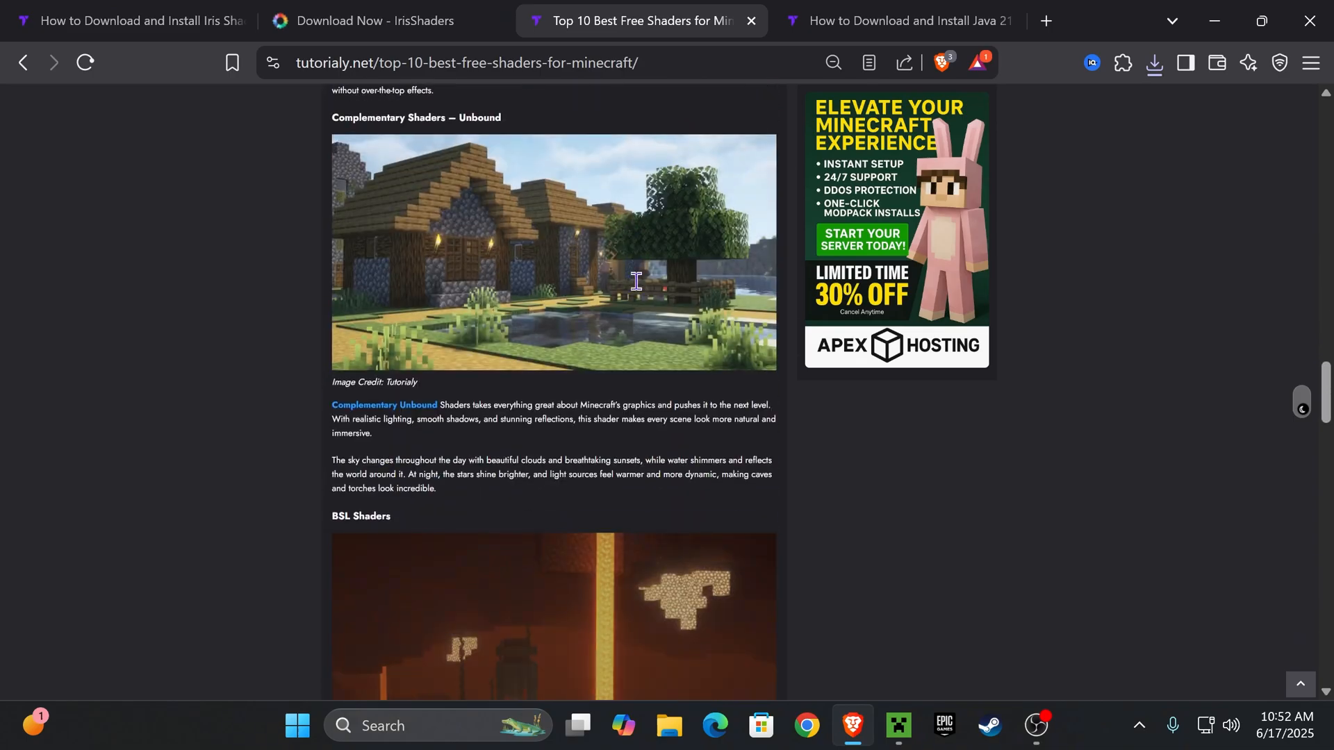
scroll("up", 3)
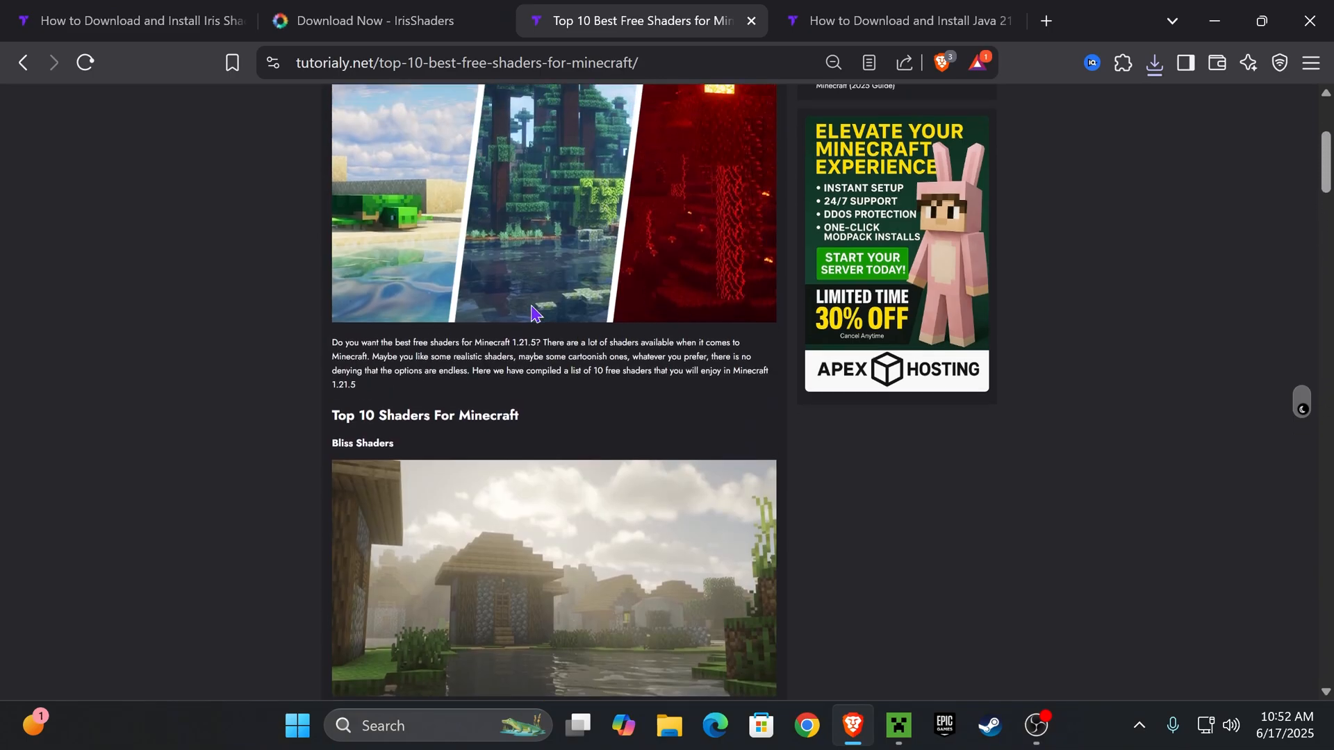
scroll("down", 3)
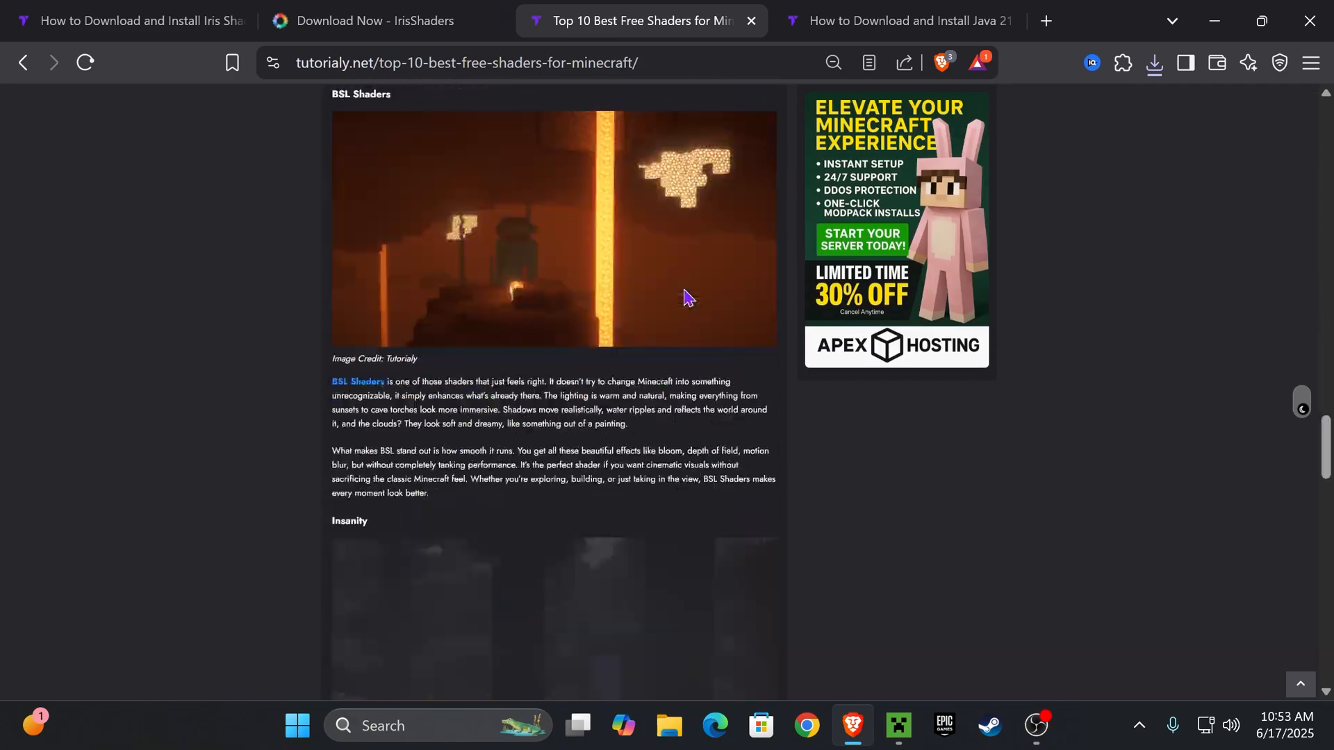
scroll("down", 3)
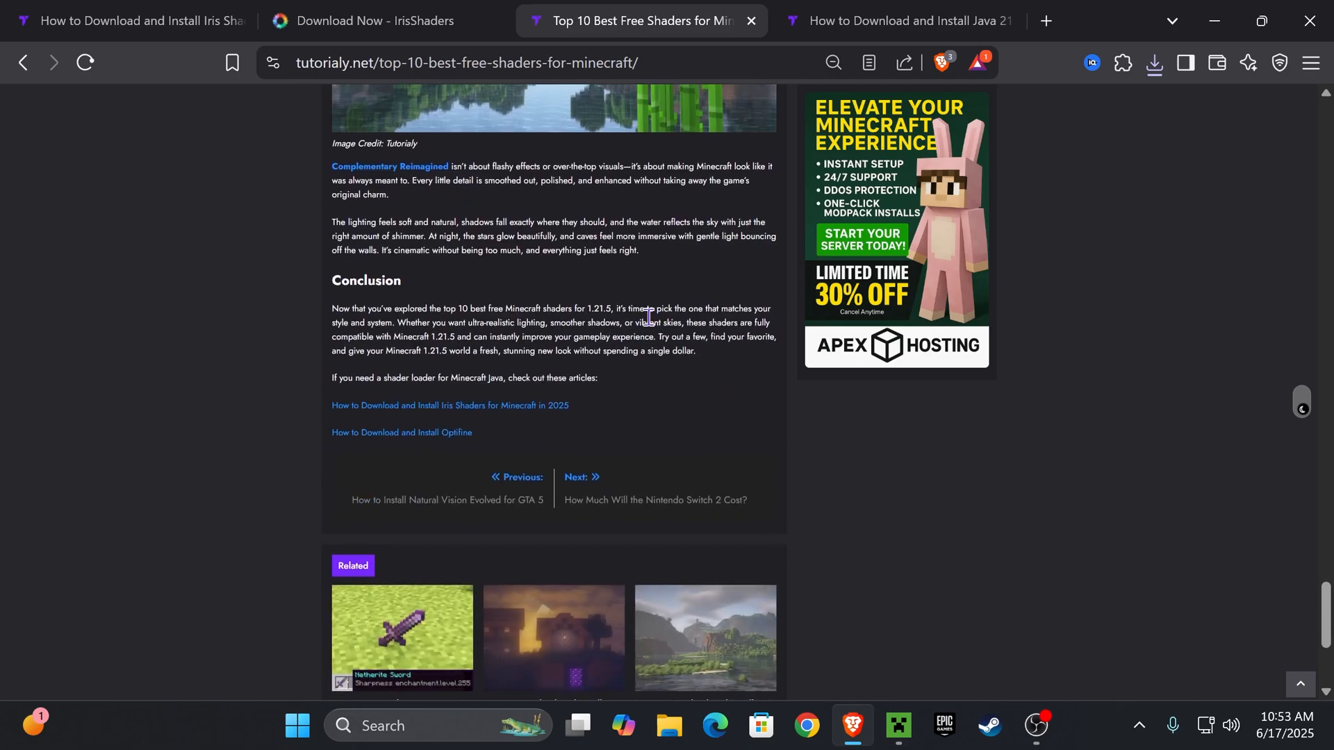
scroll("up", 3)
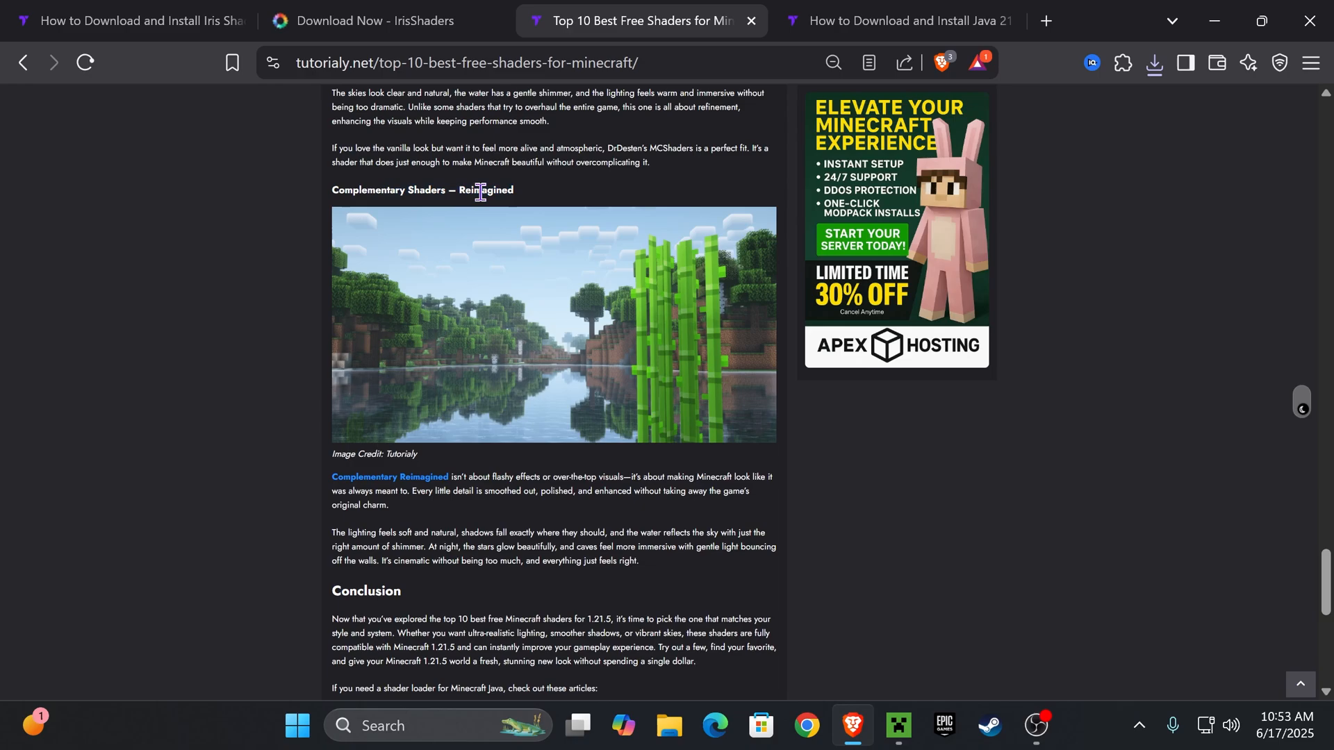
scroll("up", 3)
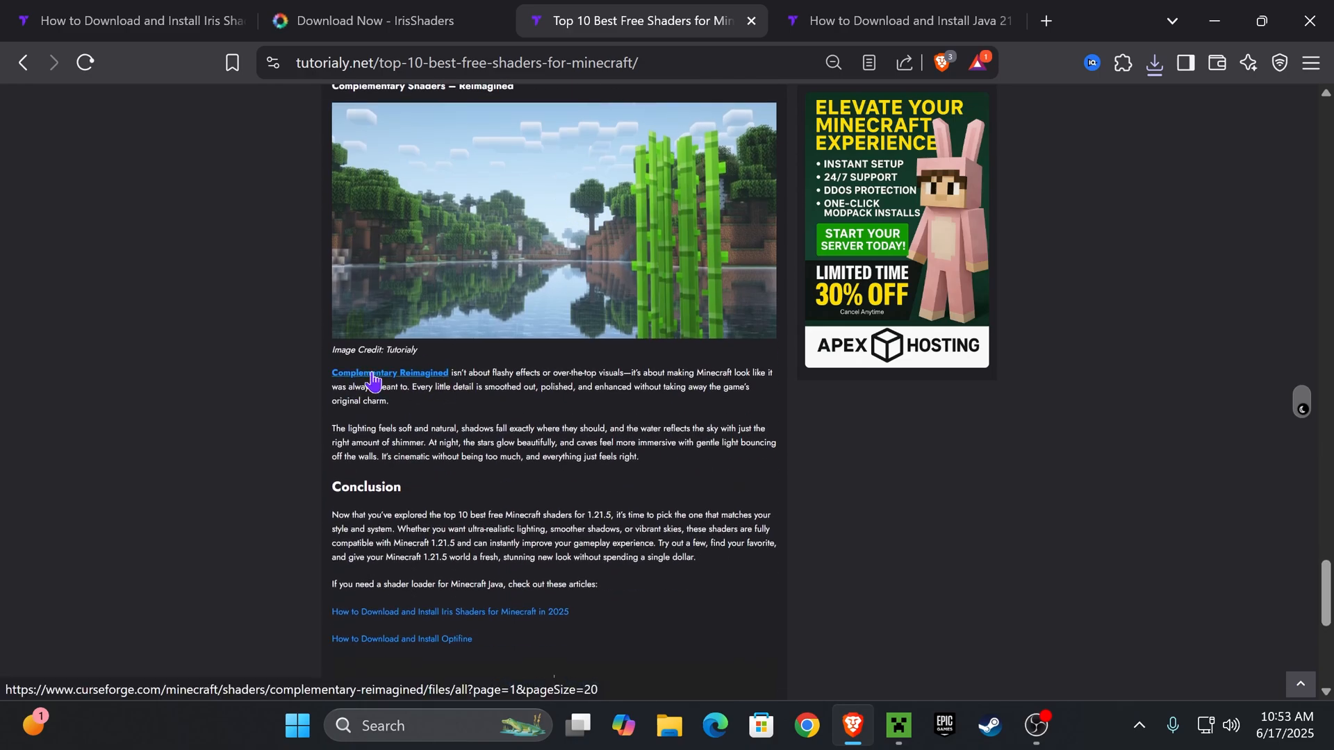
left_click(389, 373)
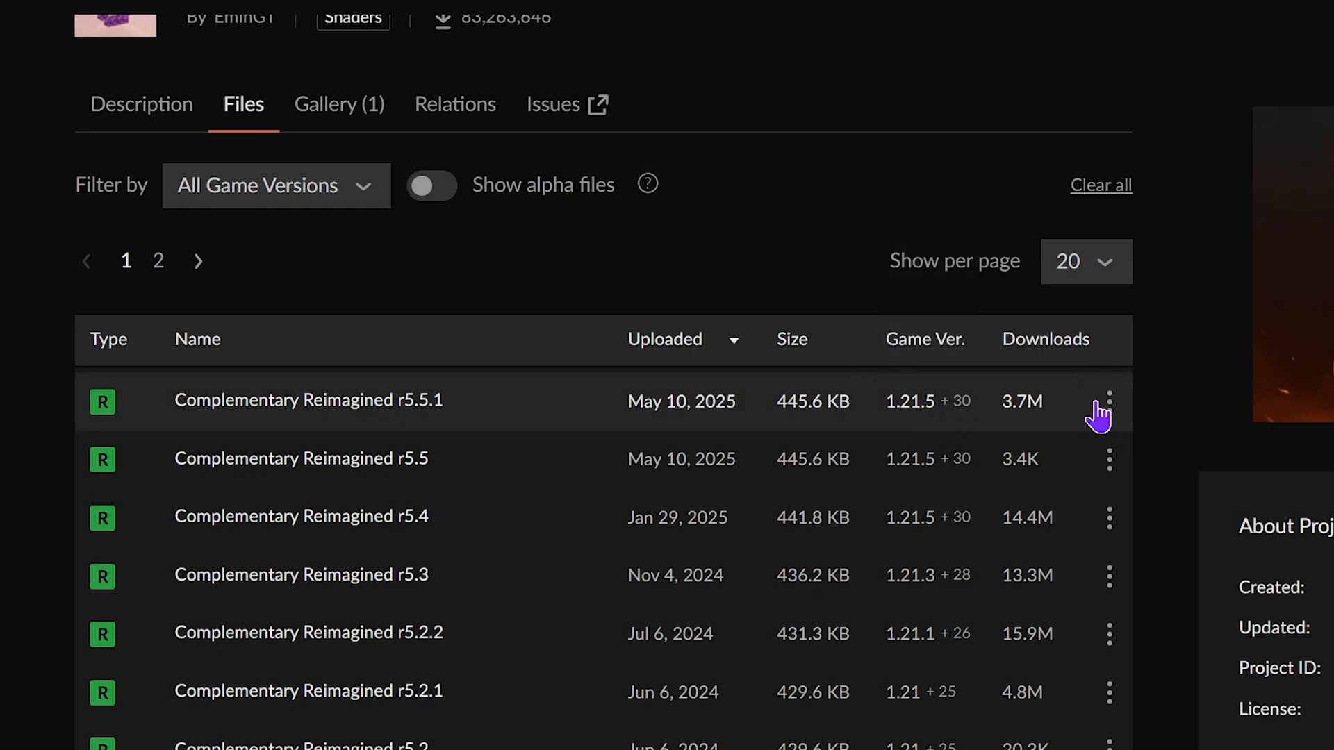
Download ComplementaryReimagined_r5.5.1.zip from the r5.5.1 row's menu and save it into Downloads.
left_click(1108, 401)
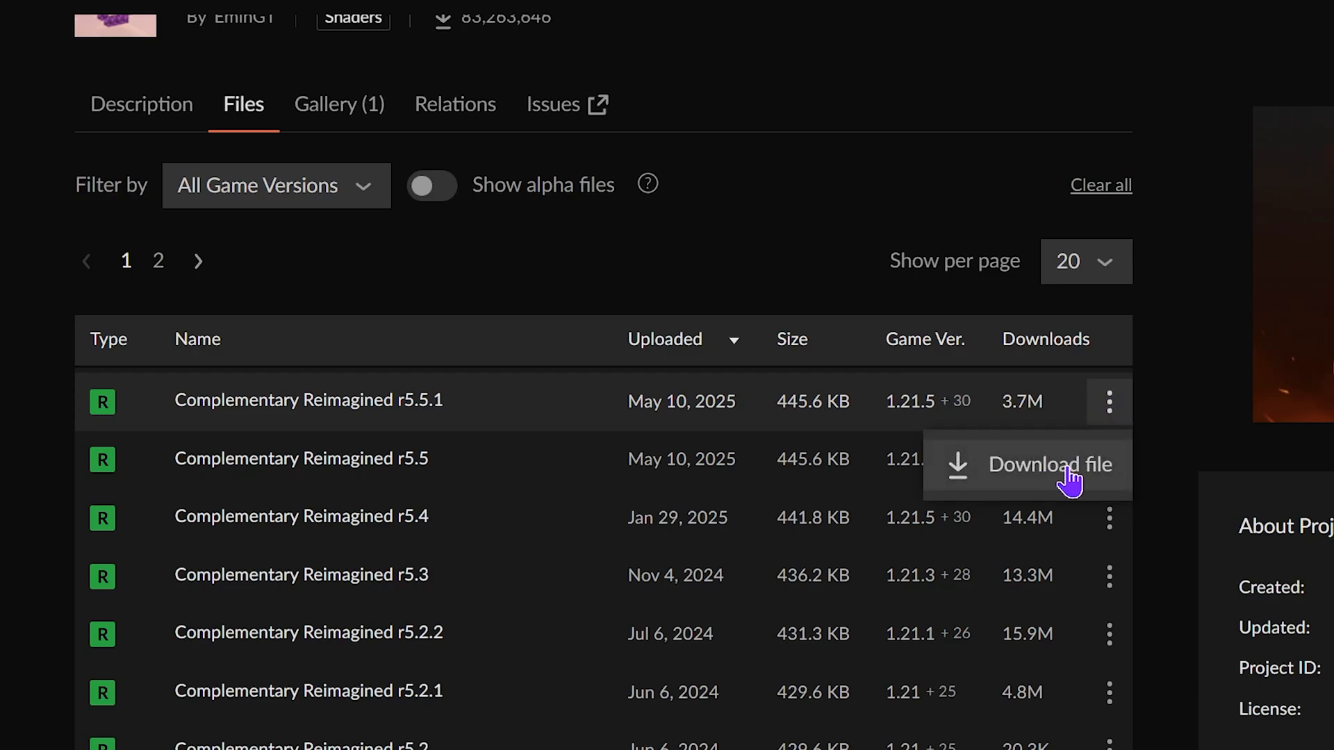
left_click(1055, 464)
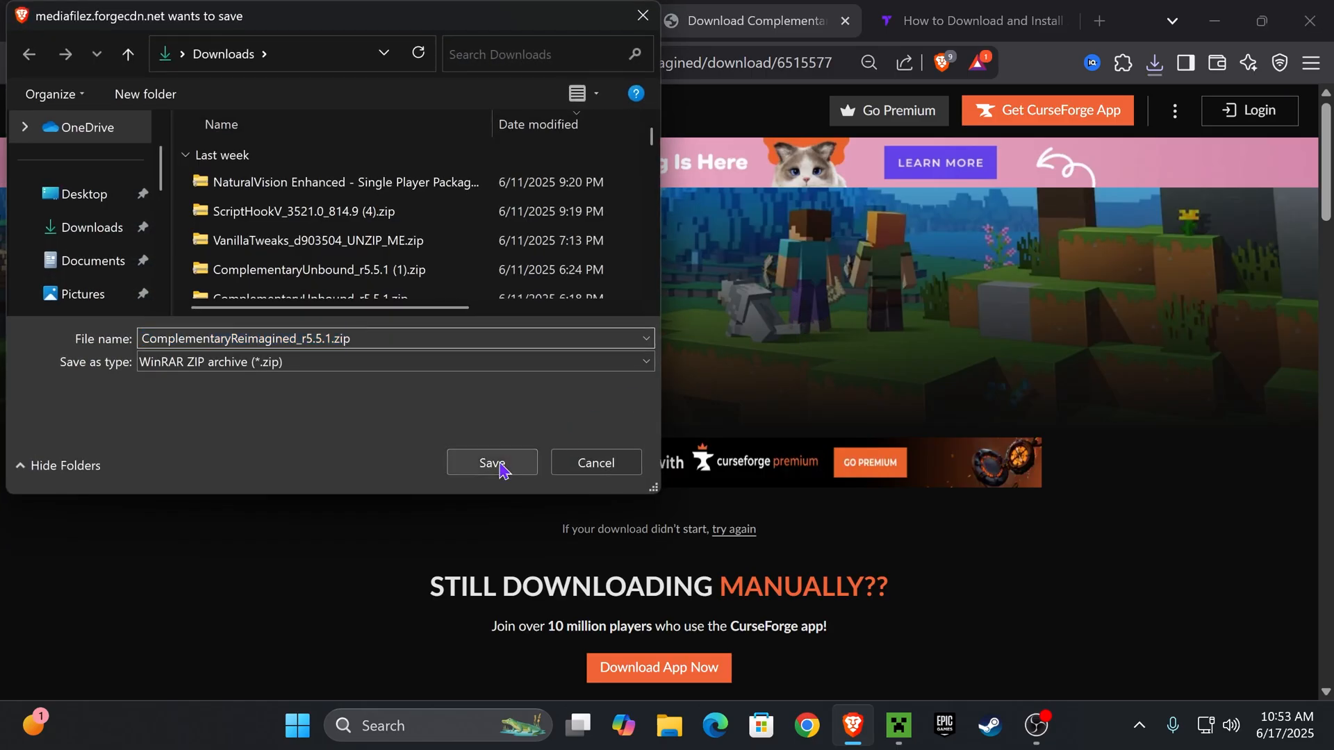
left_click(491, 463)
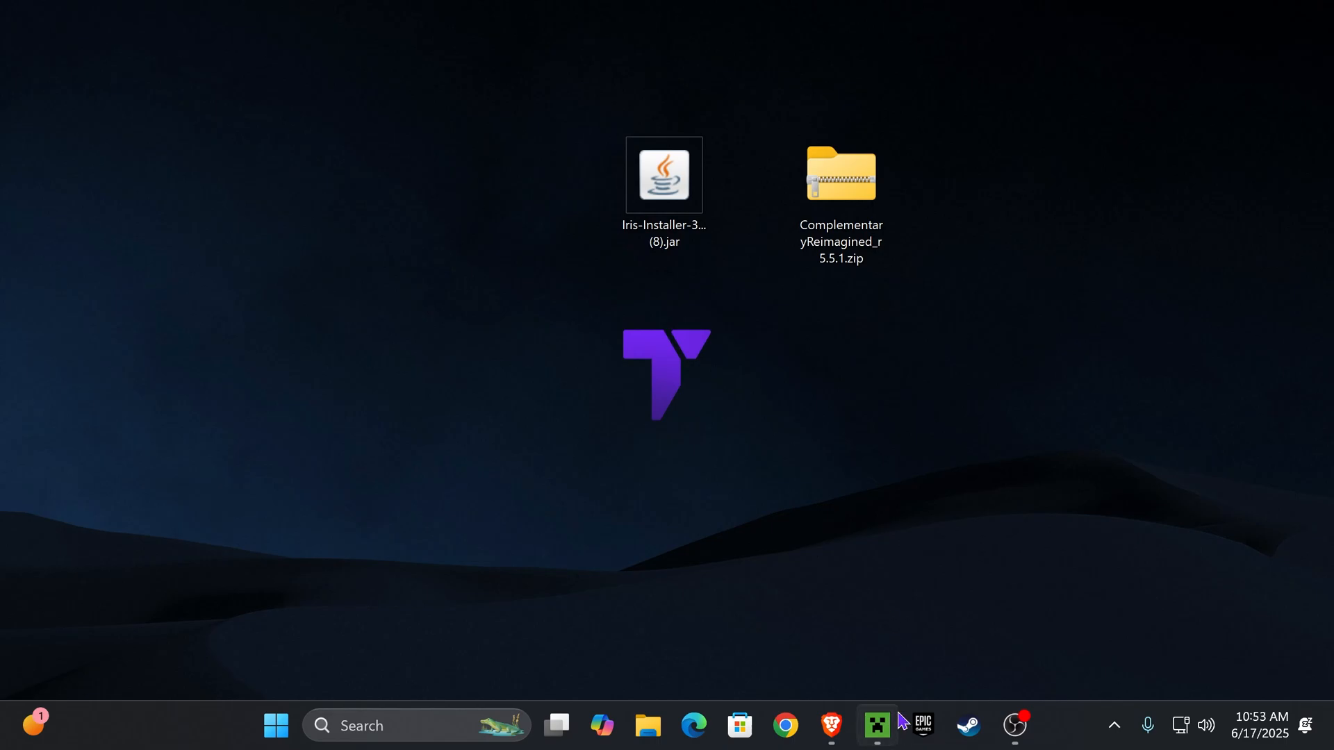
Launch Minecraft 1.21.6 from the launcher to its title screen, then quit the game.
left_click(875, 725)
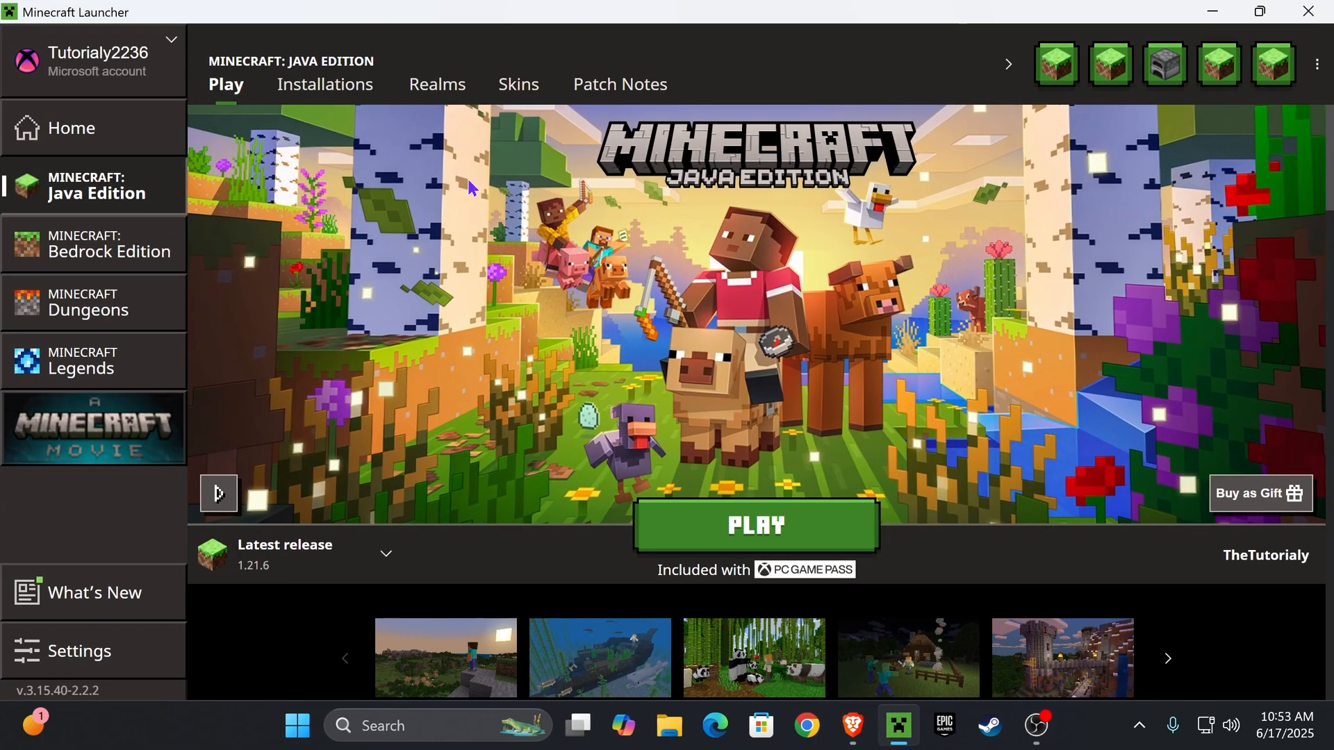
mouse_move(668, 269)
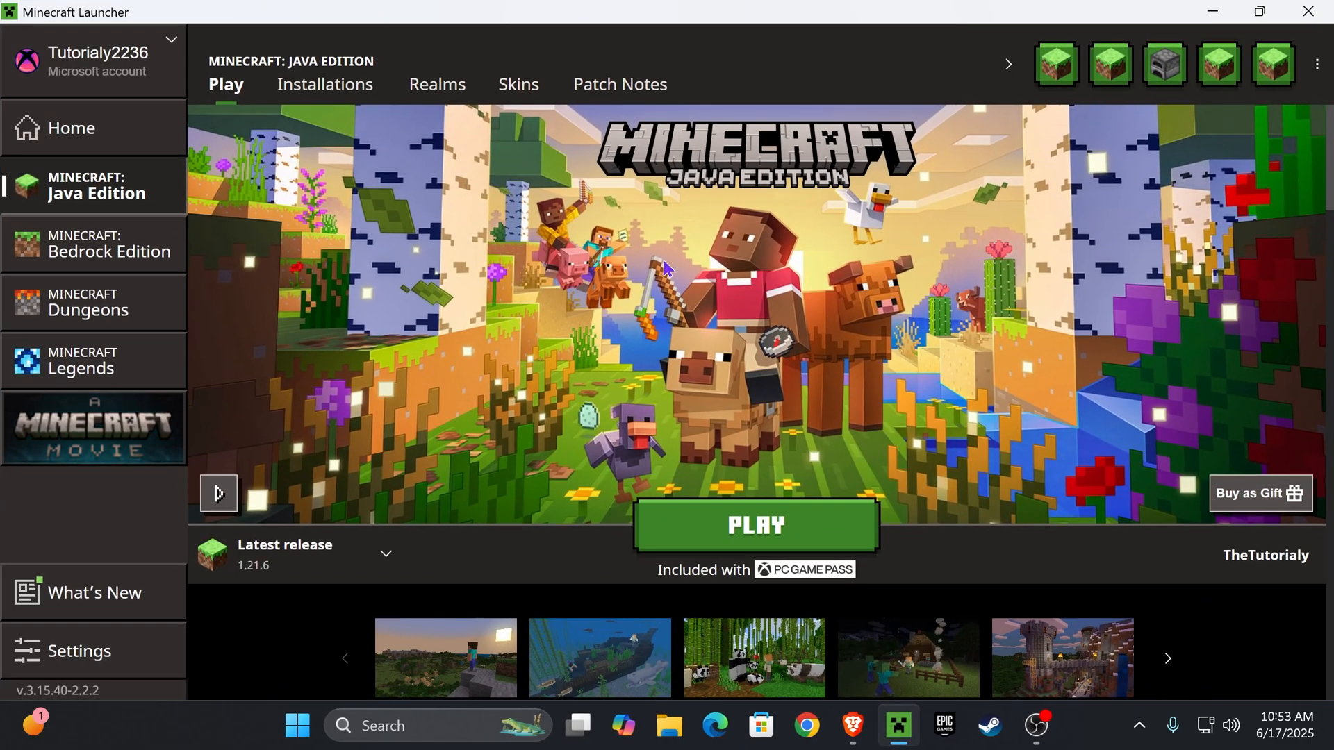
left_click(385, 553)
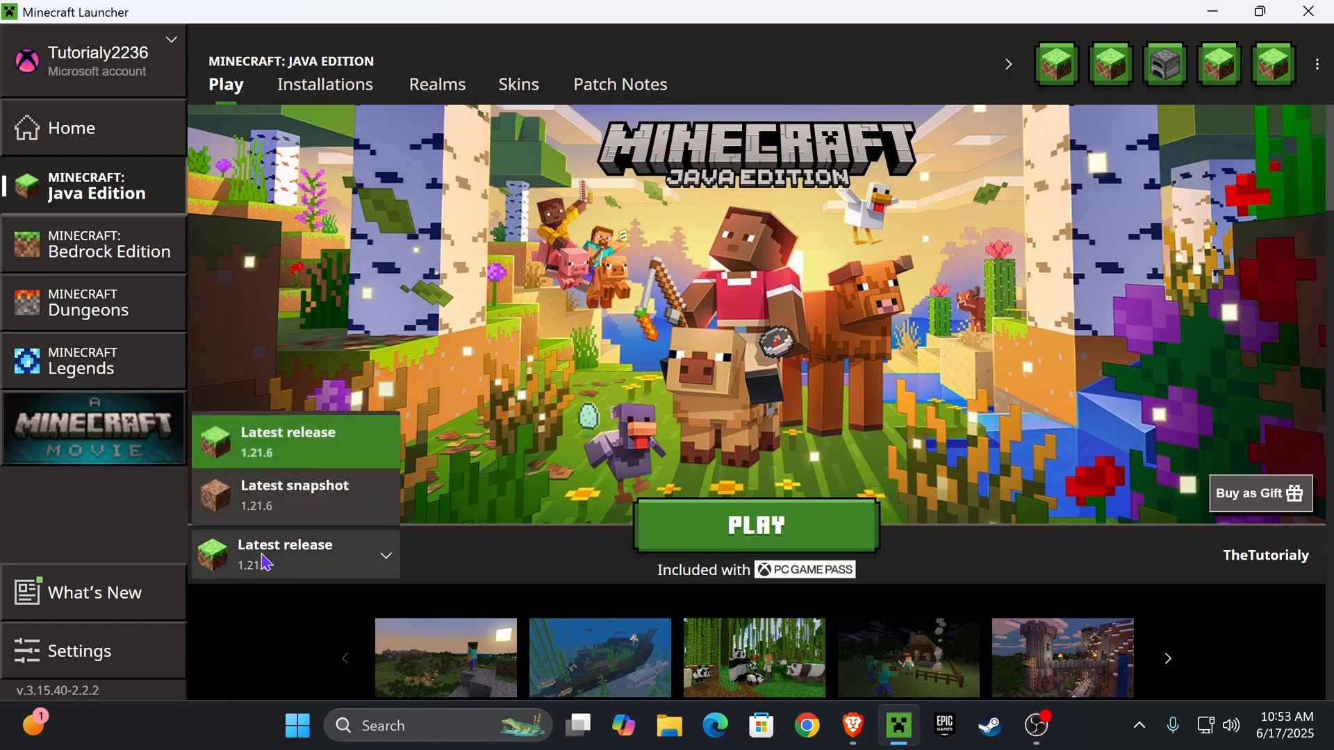
left_click(295, 555)
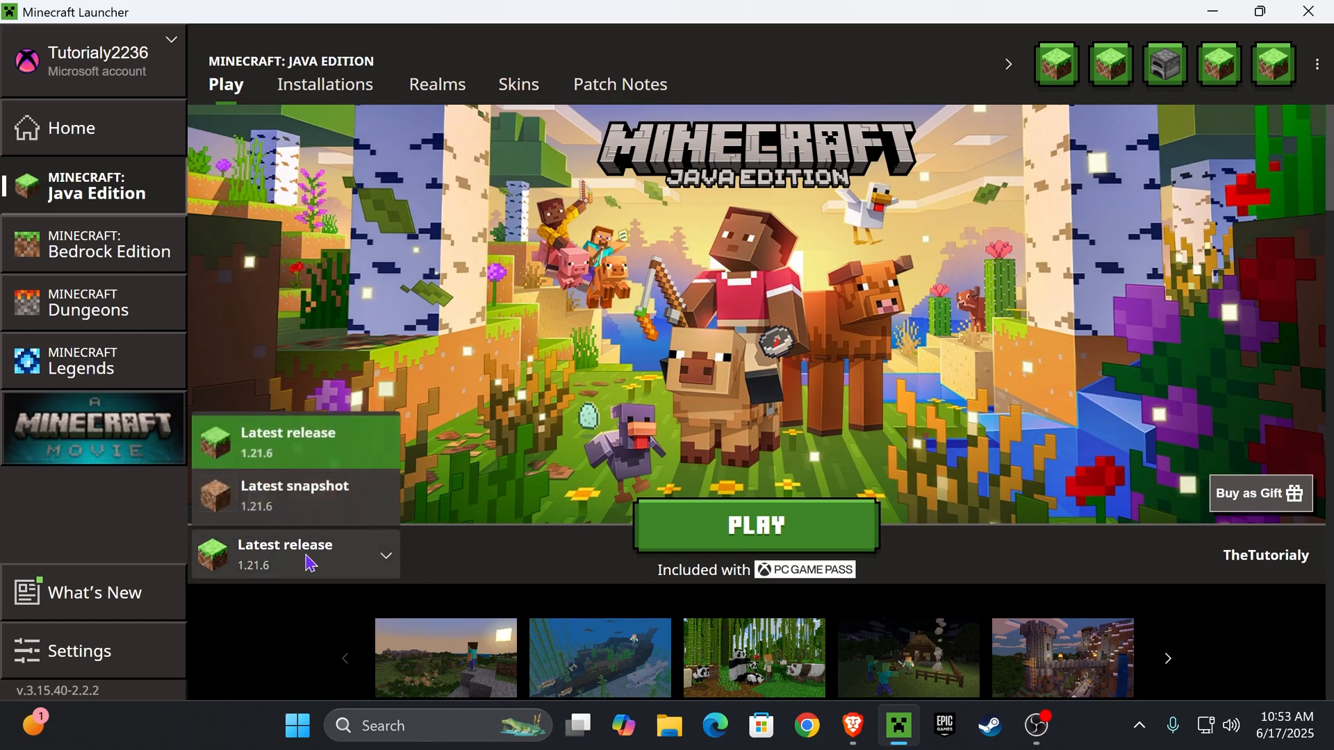
left_click(752, 524)
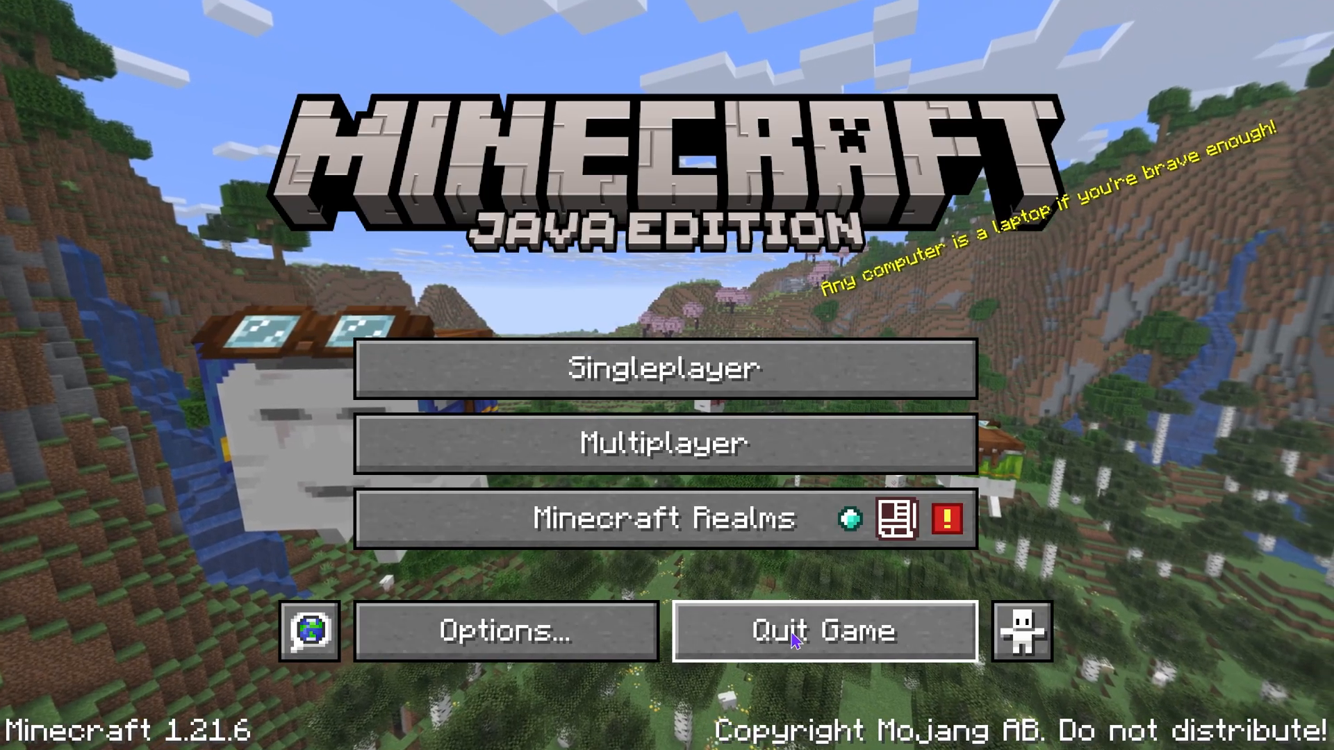
left_click(822, 630)
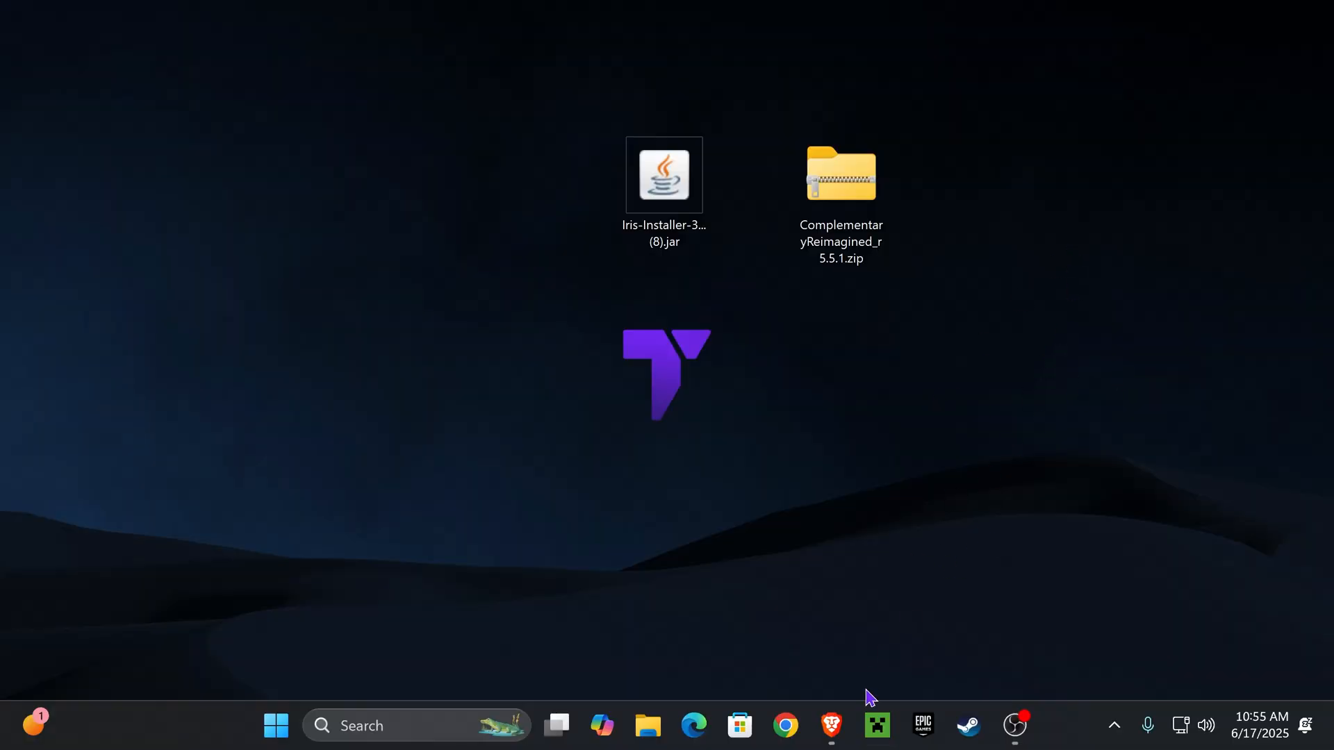
Run the Iris-Installer jar from the desktop to set up Iris & Sodium for 1.21.6.
left_click(664, 176)
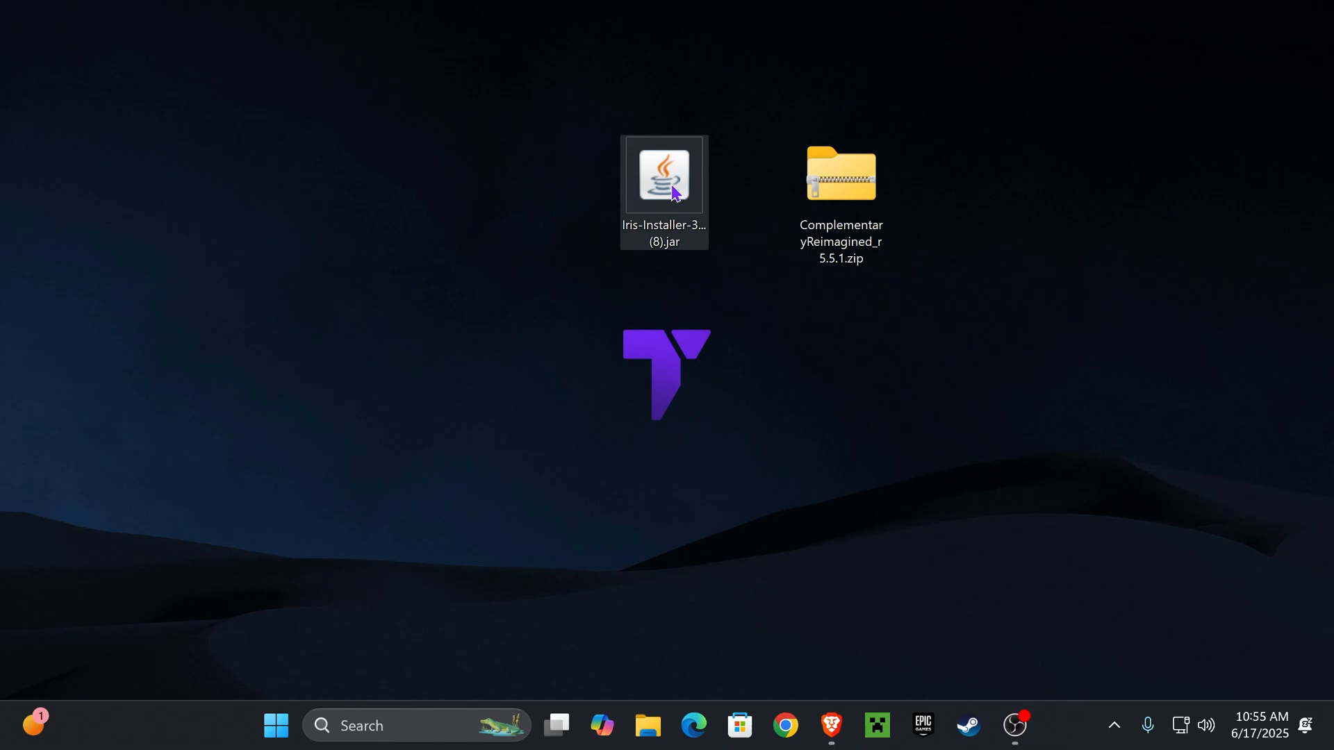
double_click(664, 175)
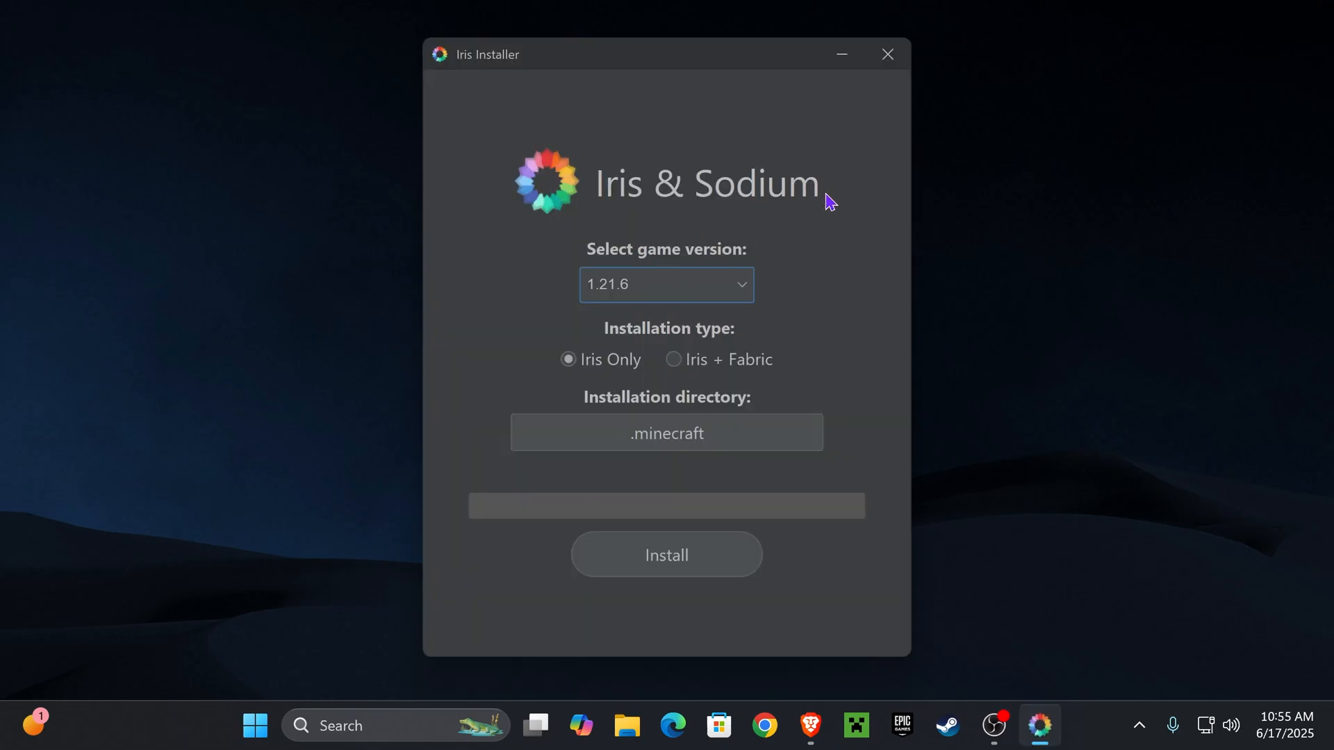
mouse_move(615, 300)
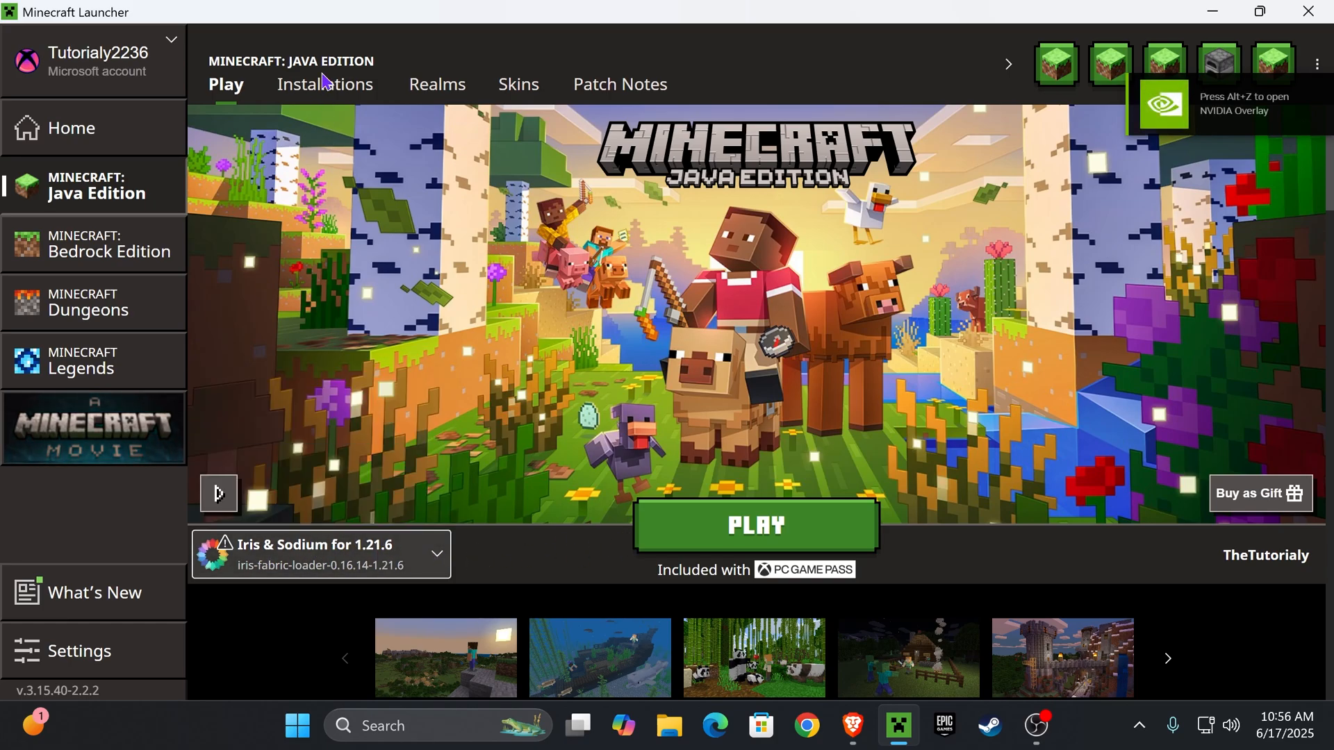
Show modded installations and confirm playing the Iris & Sodium 1.21.6 profile despite the warning.
left_click(324, 85)
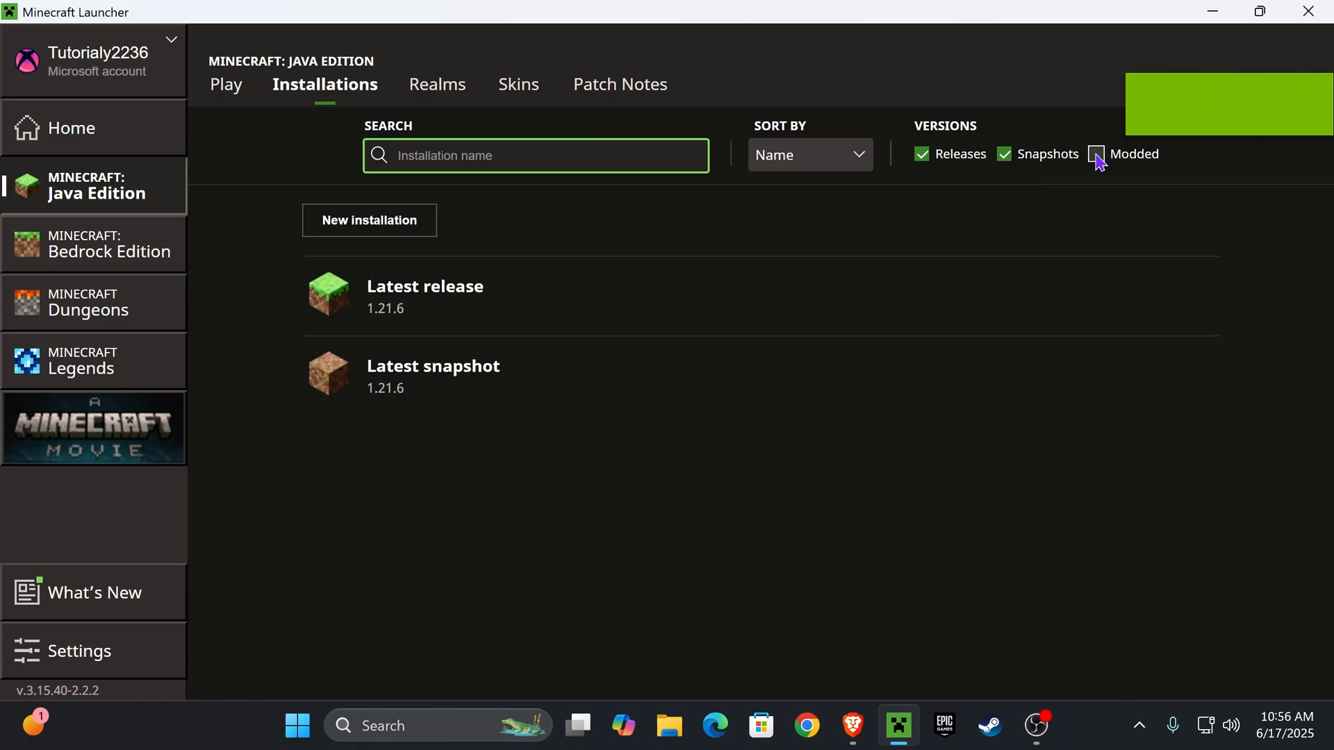
left_click(753, 525)
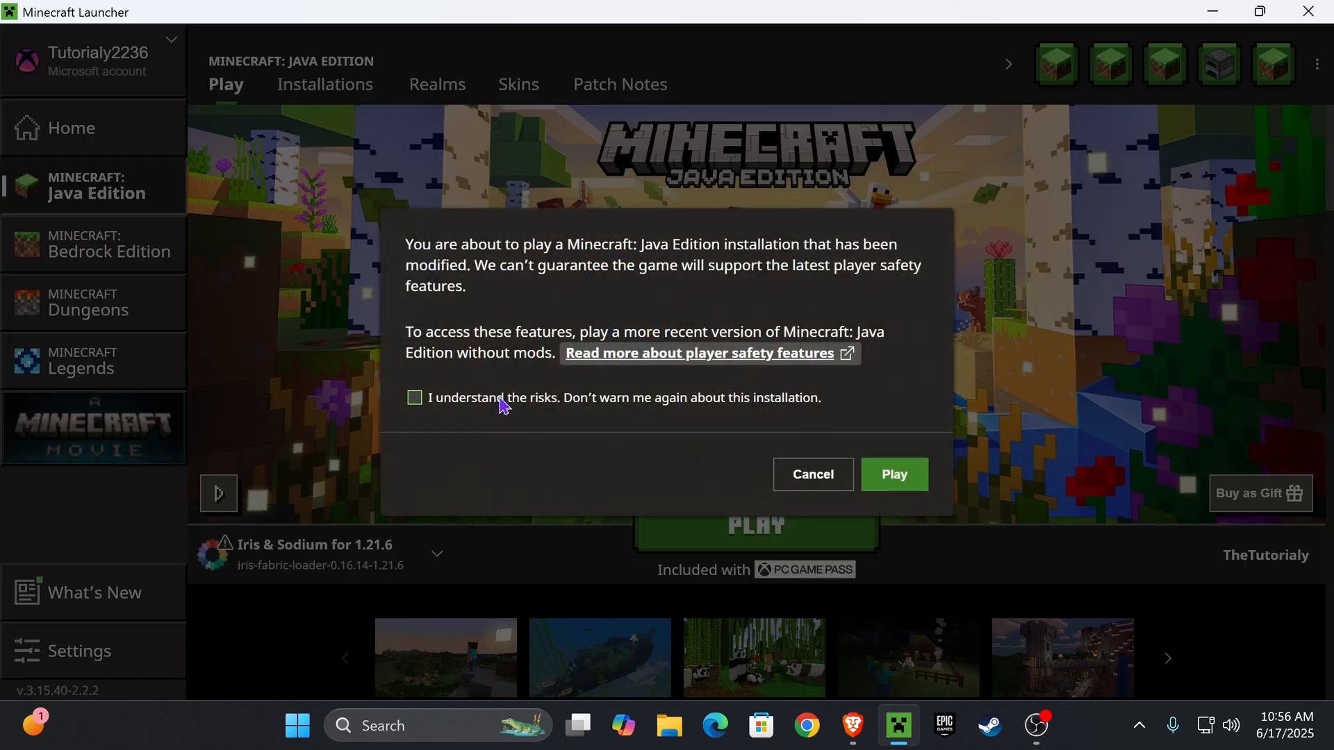
left_click(893, 474)
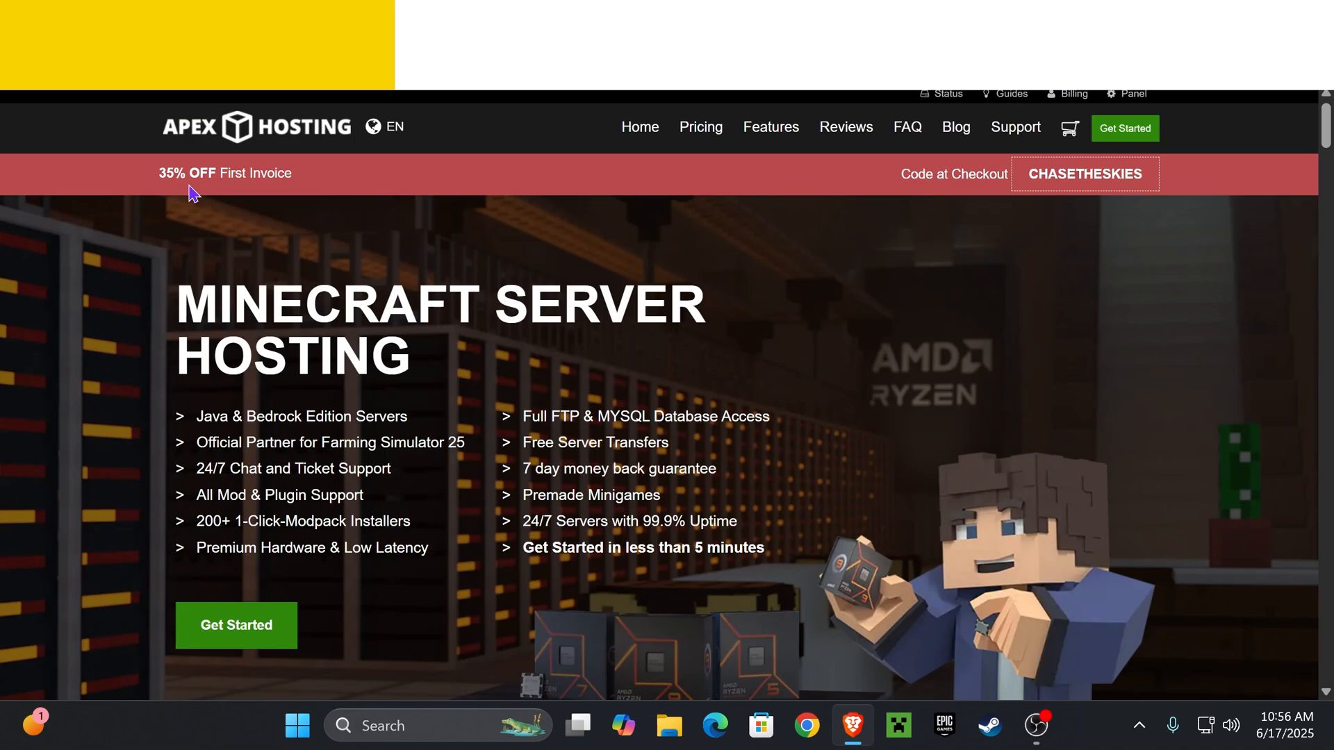
scroll("down", 3)
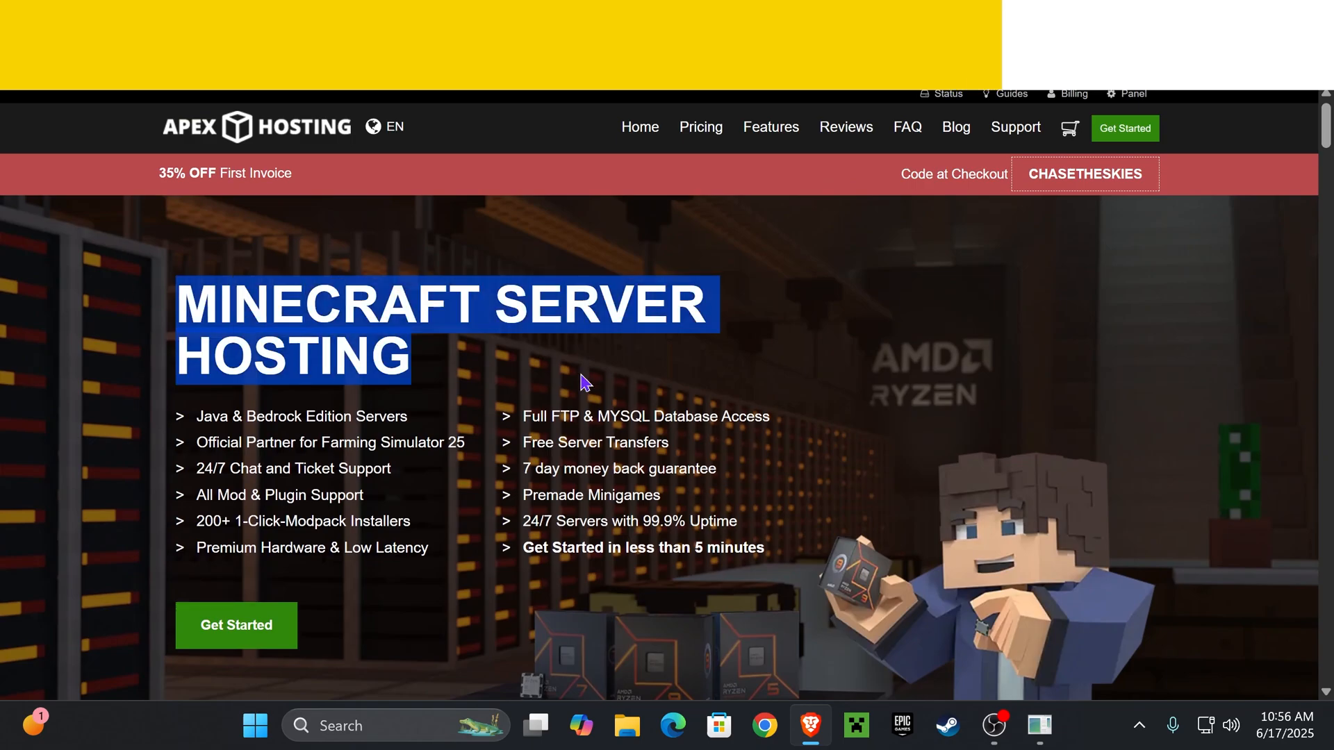
left_click(703, 261)
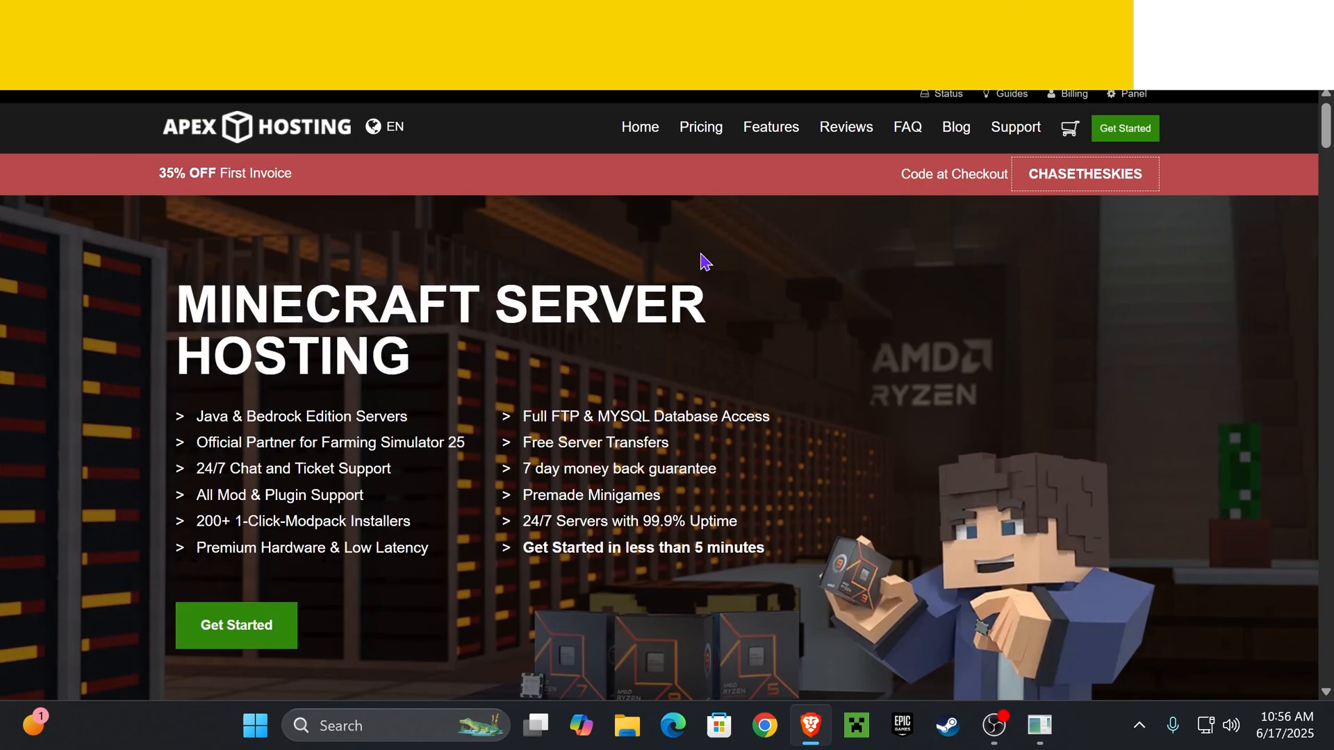
scroll("down", 3)
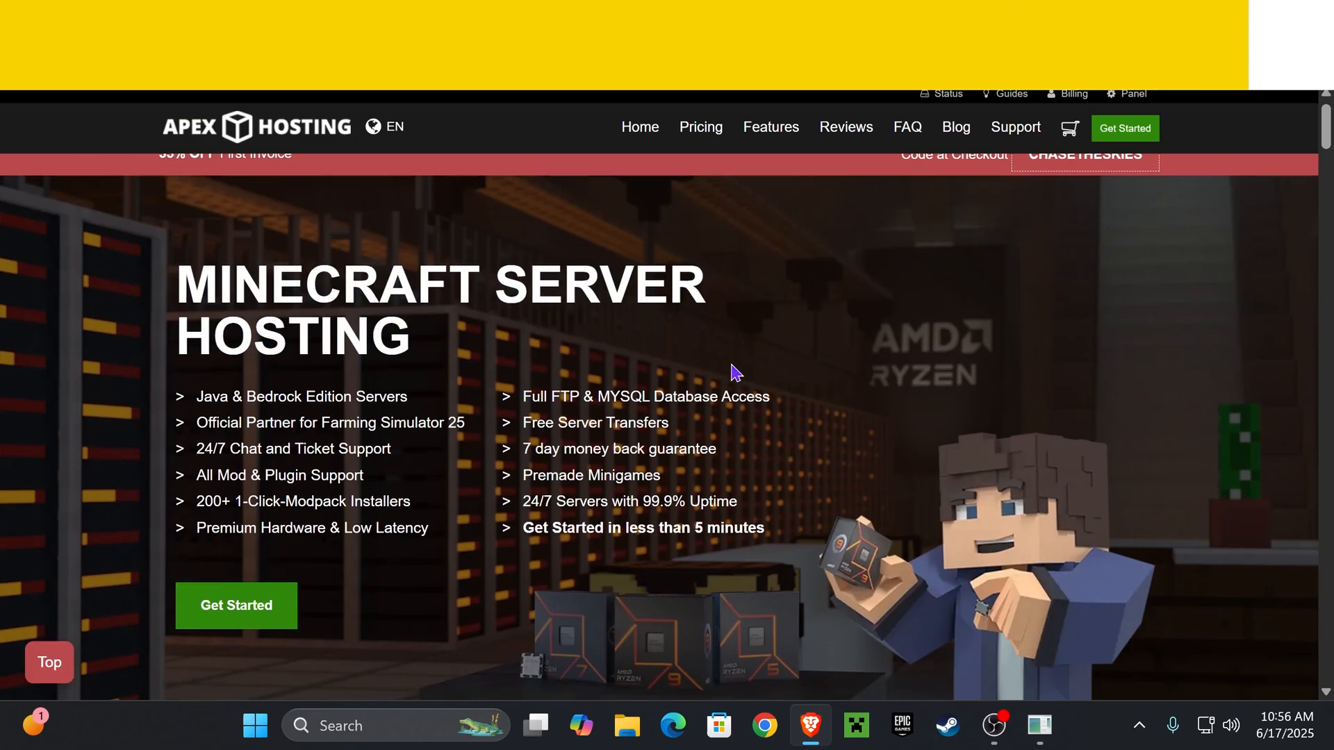
left_click(1039, 725)
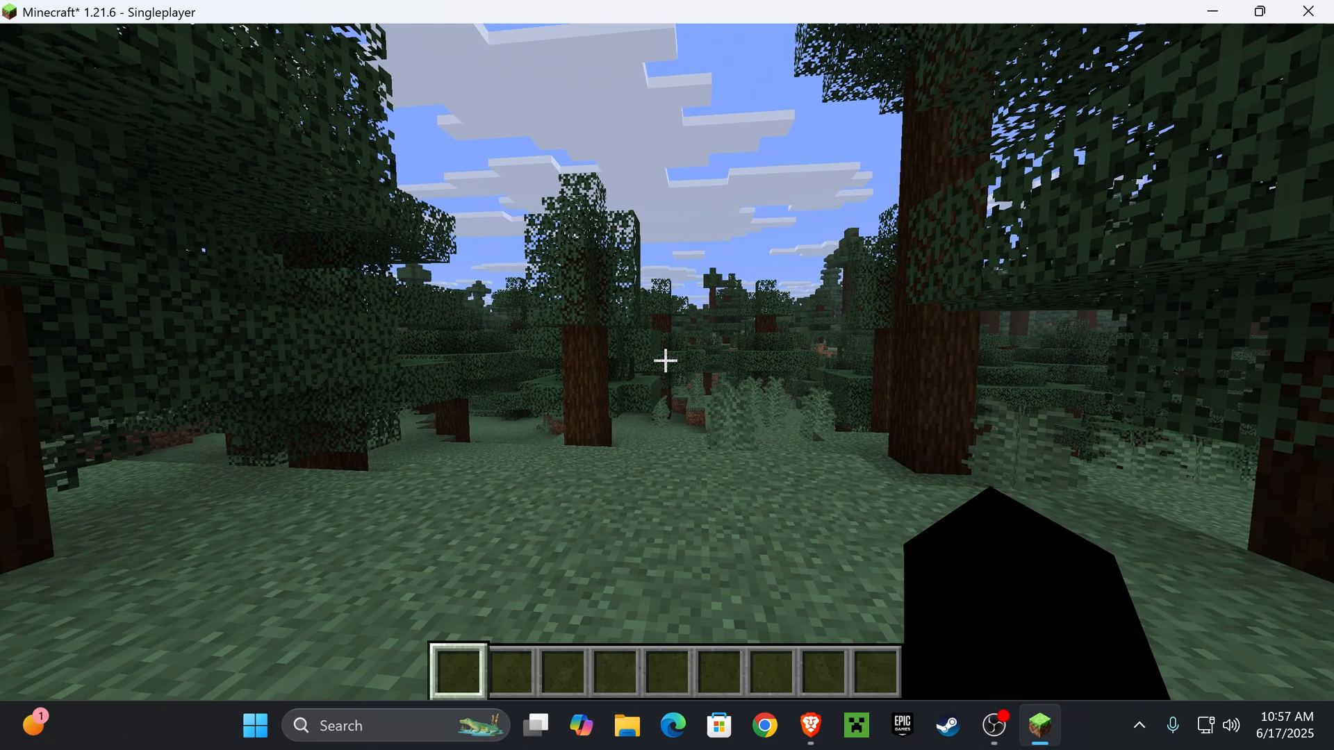
From the pause menu, reach Video Settings and its Iris Shader Packs list.
key("Escape")
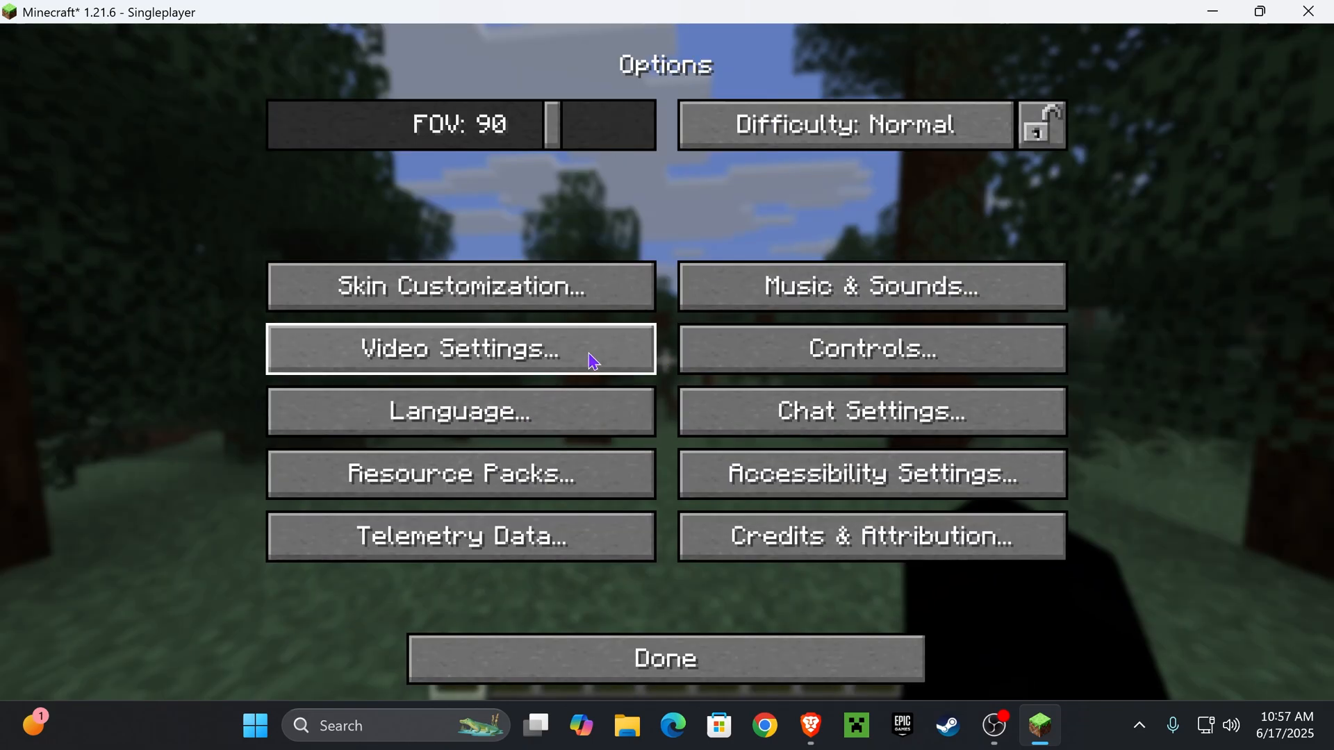
left_click(460, 347)
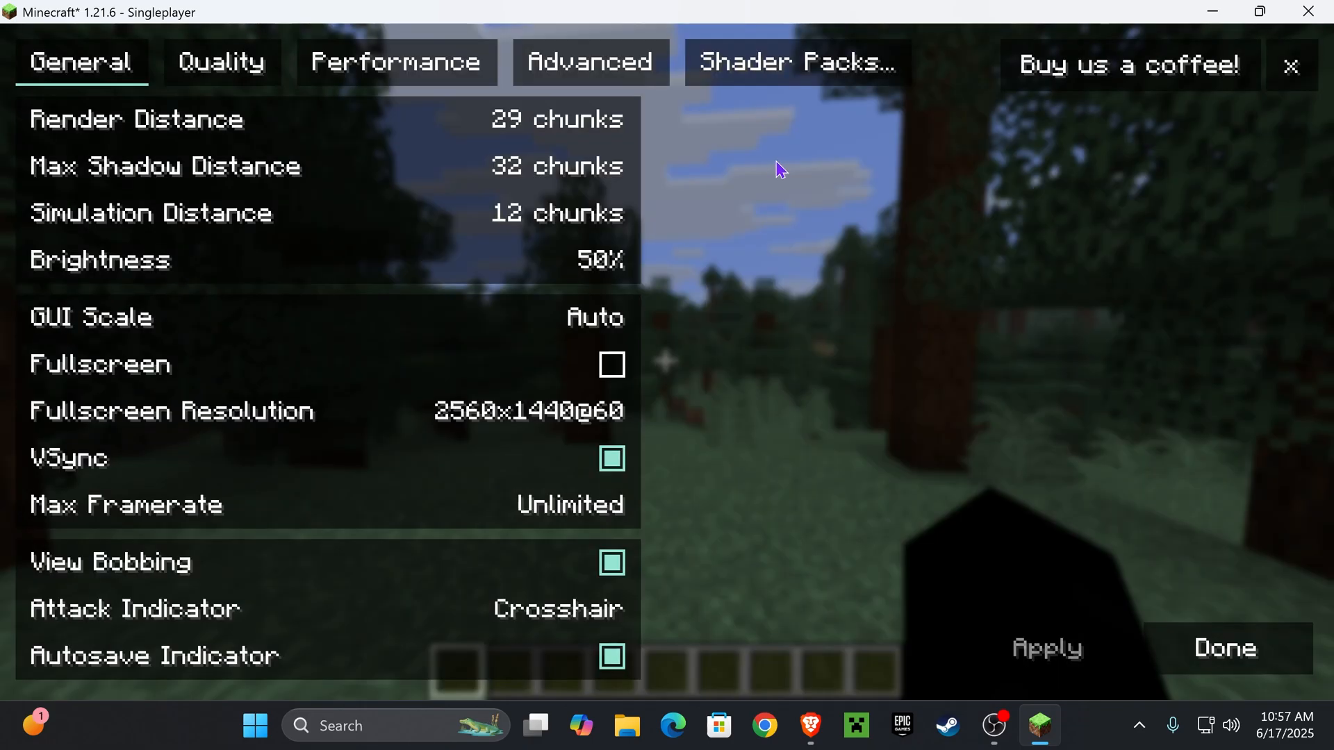
left_click(794, 63)
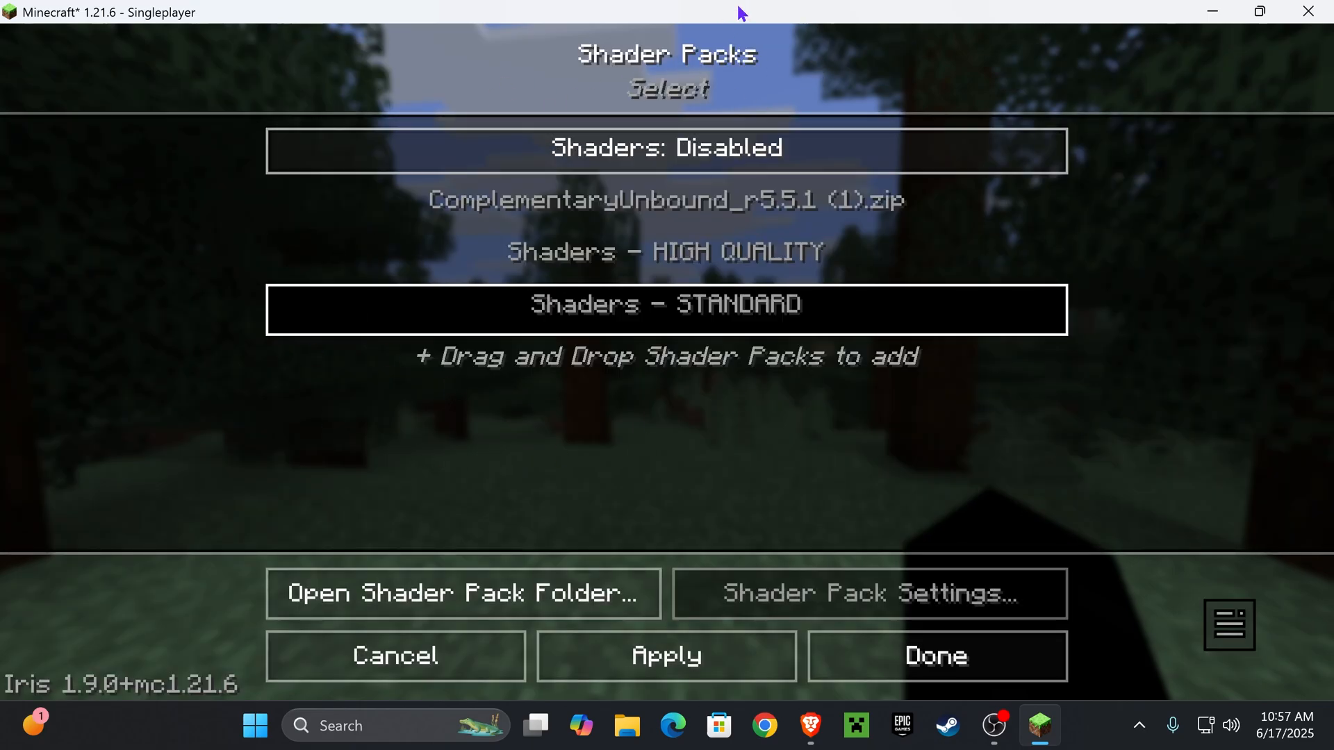
Drag ComplementaryReimagined_r5.5.1.zip from the desktop into the shader list and select it with shaders enabled.
left_click(667, 204)
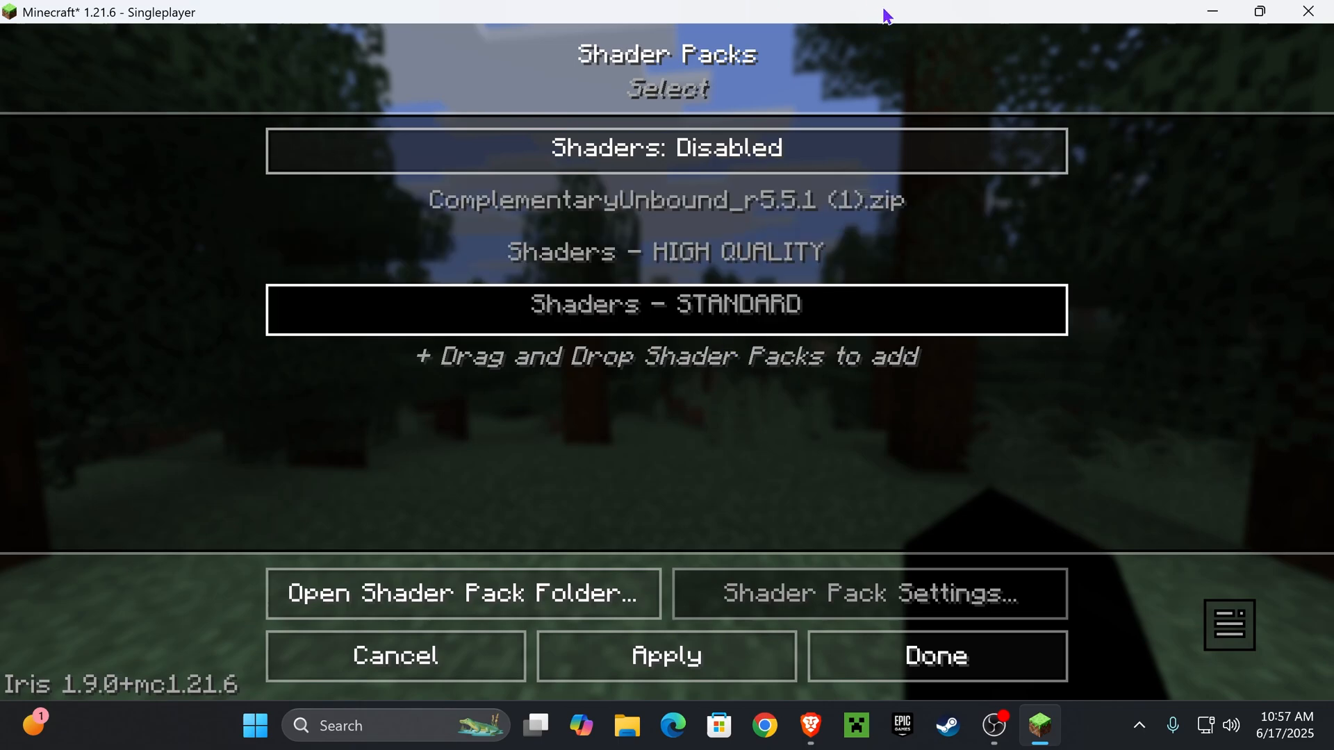
left_click(1259, 11)
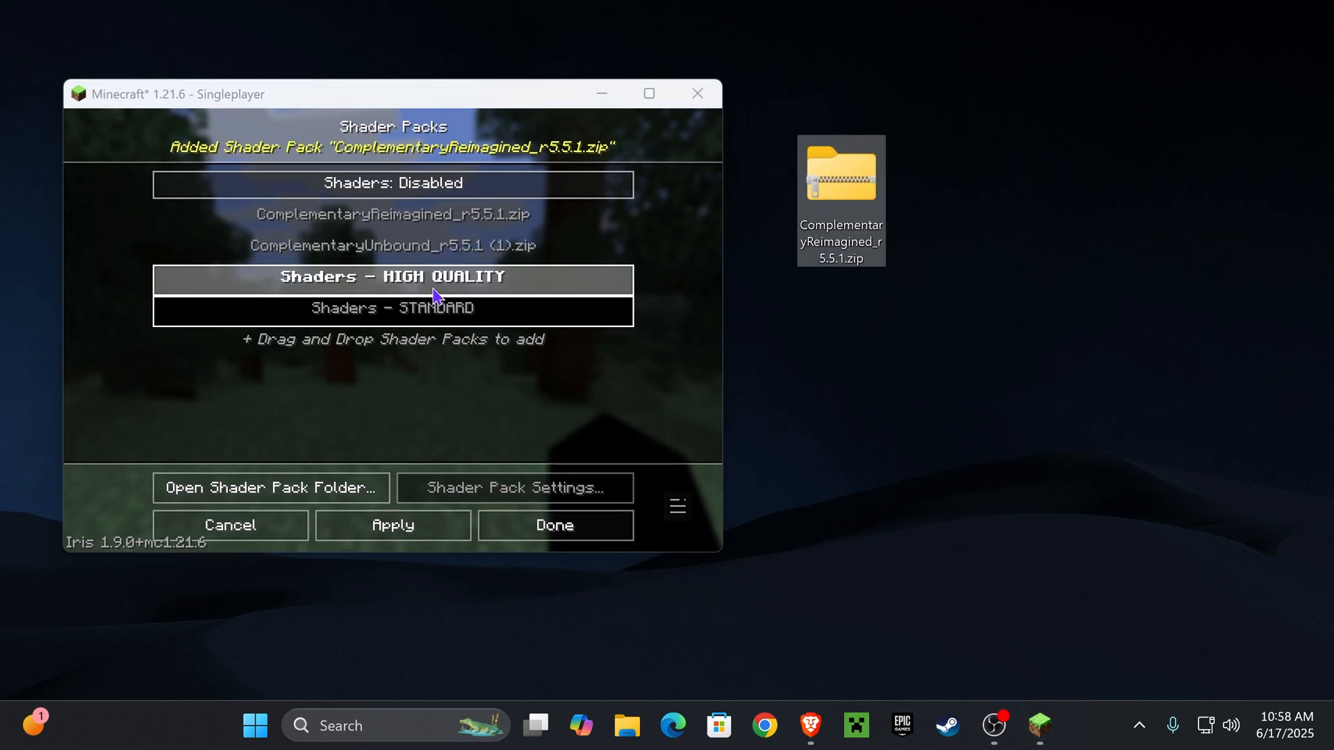
left_click(392, 214)
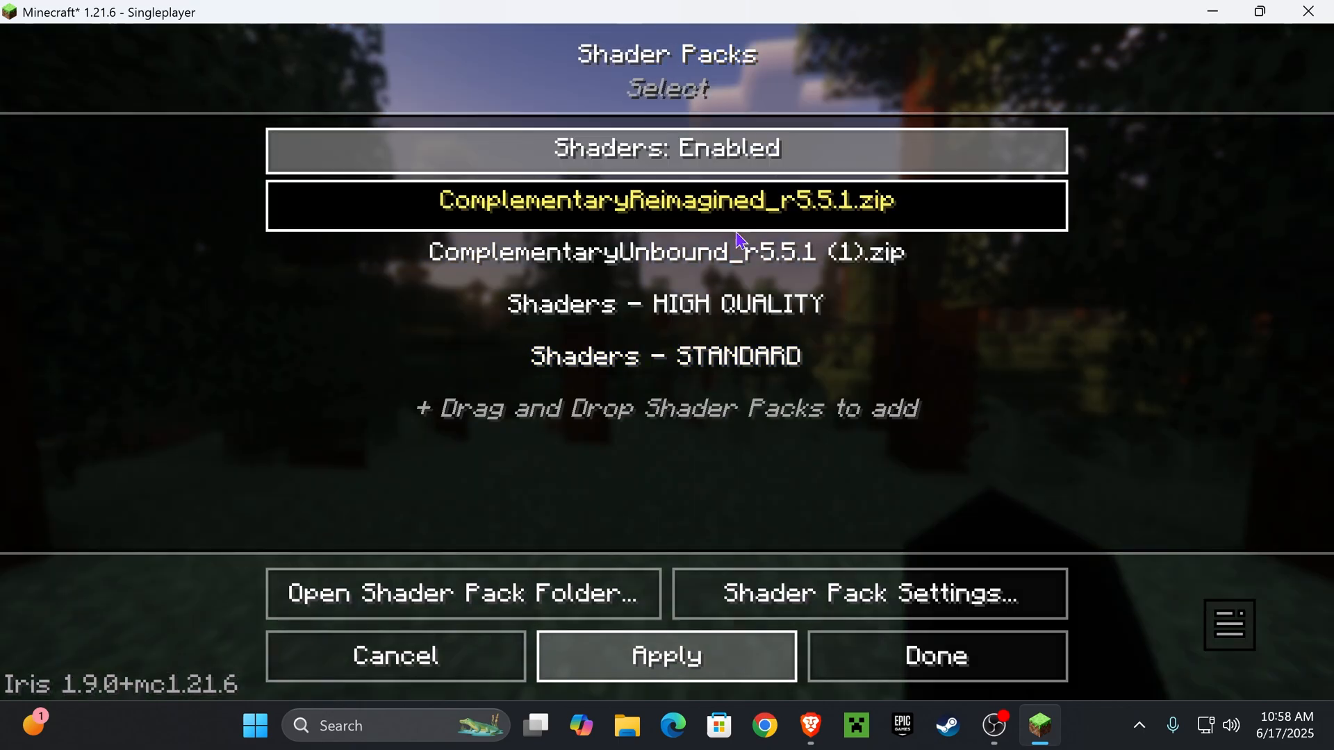
Apply Complementary Reimagined, leave Video Settings and view the world rendered with shaders.
left_click(935, 655)
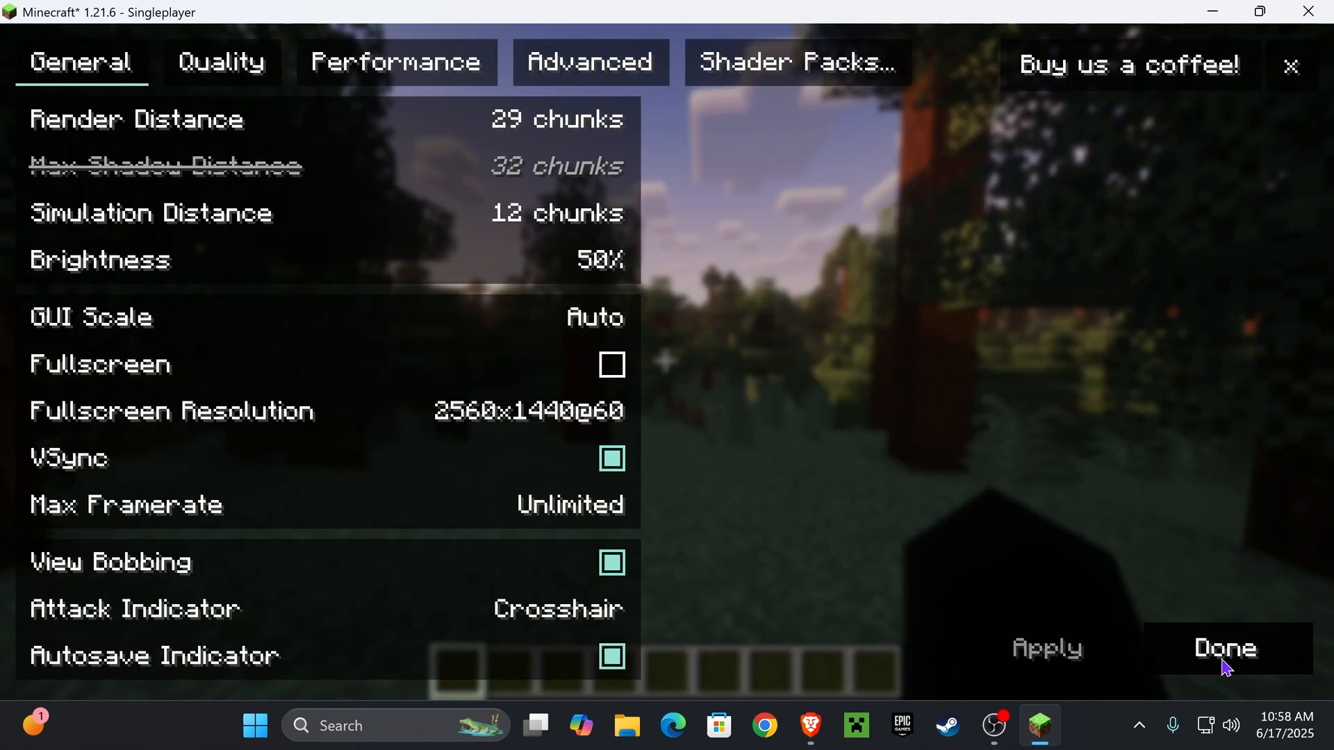
left_click(1223, 649)
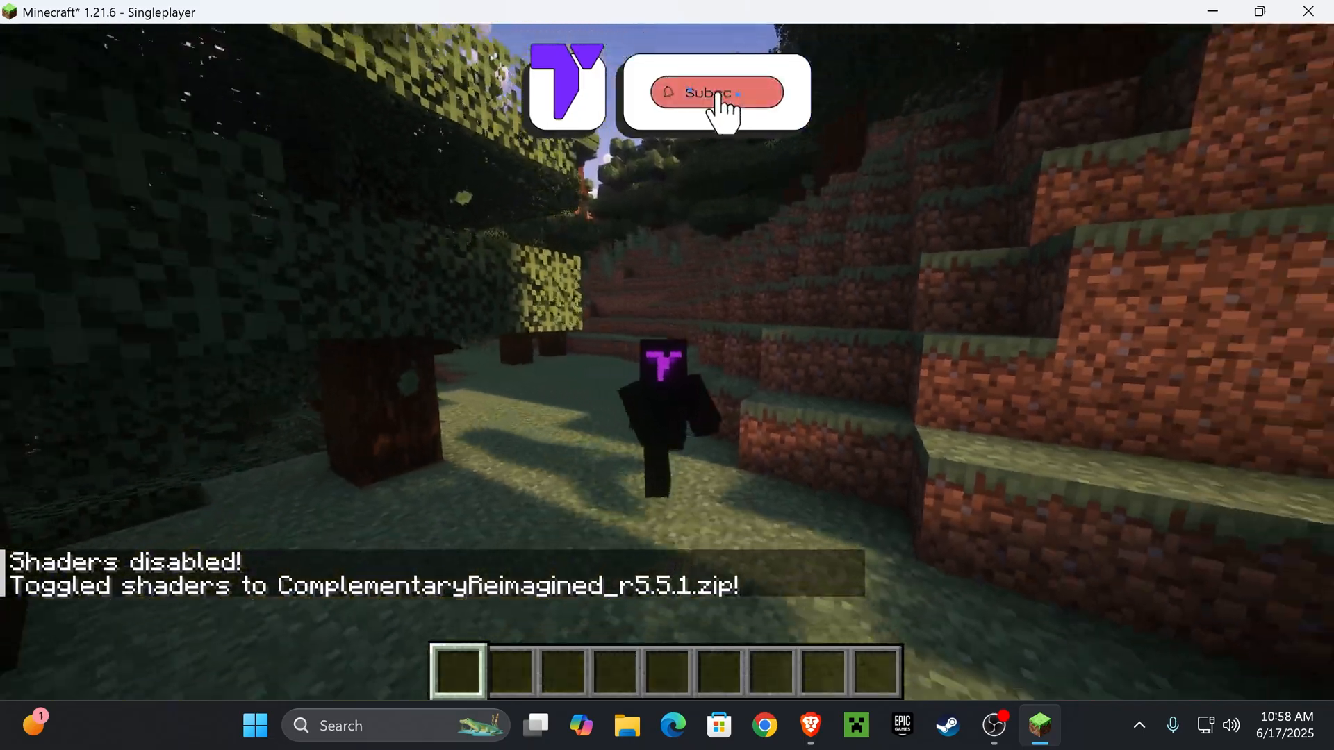
left_click(717, 92)
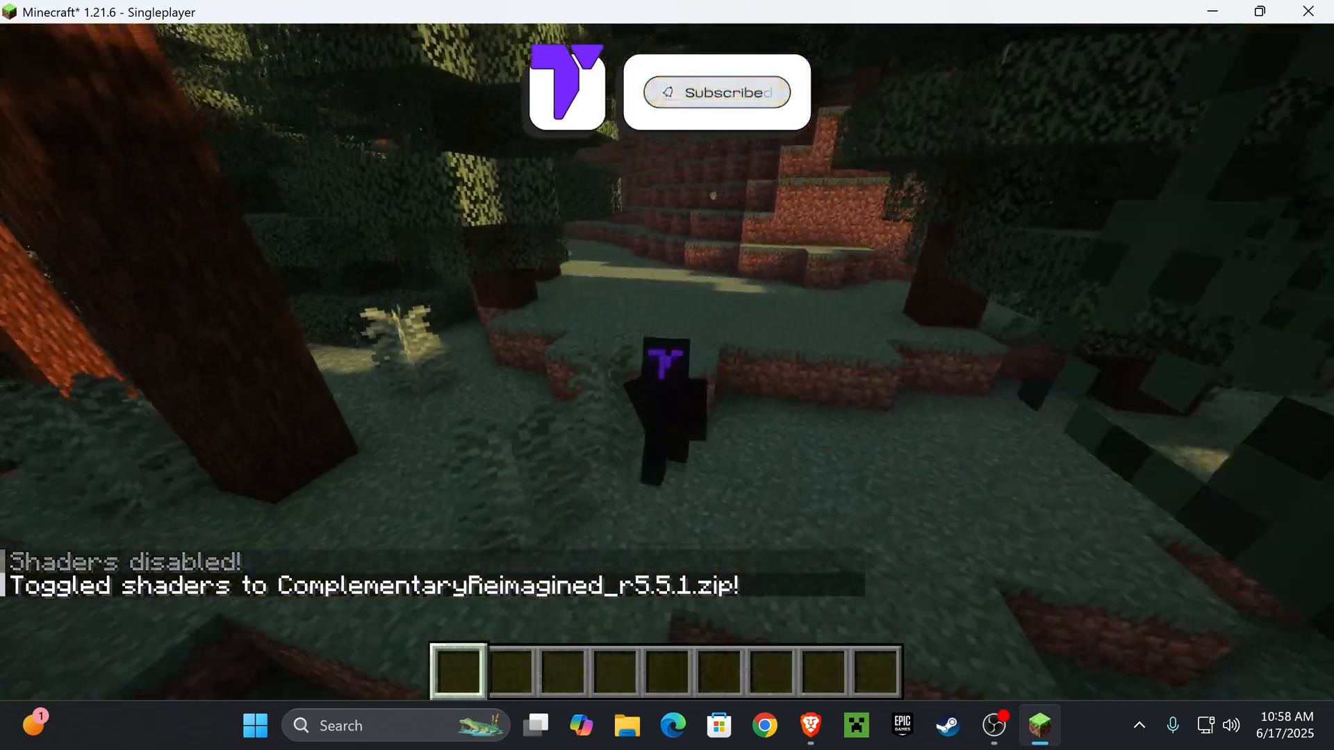